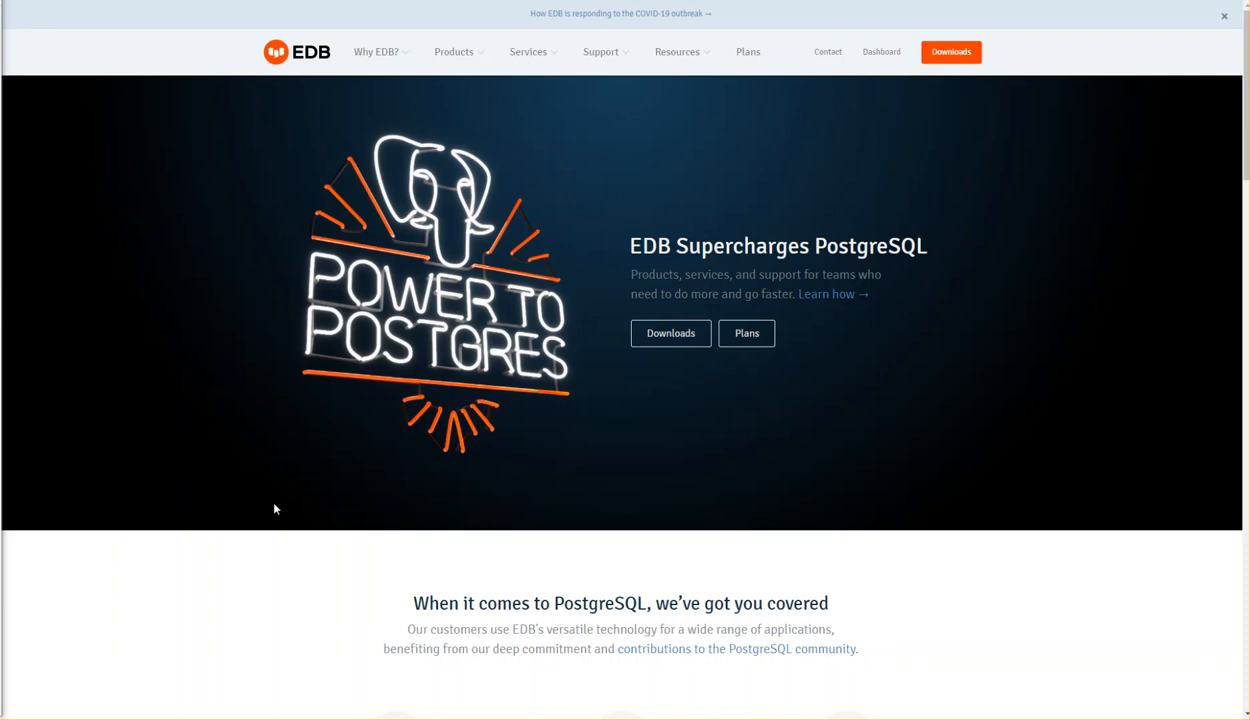
{"action": "mouse_move", "coordinate": [648, 260]}
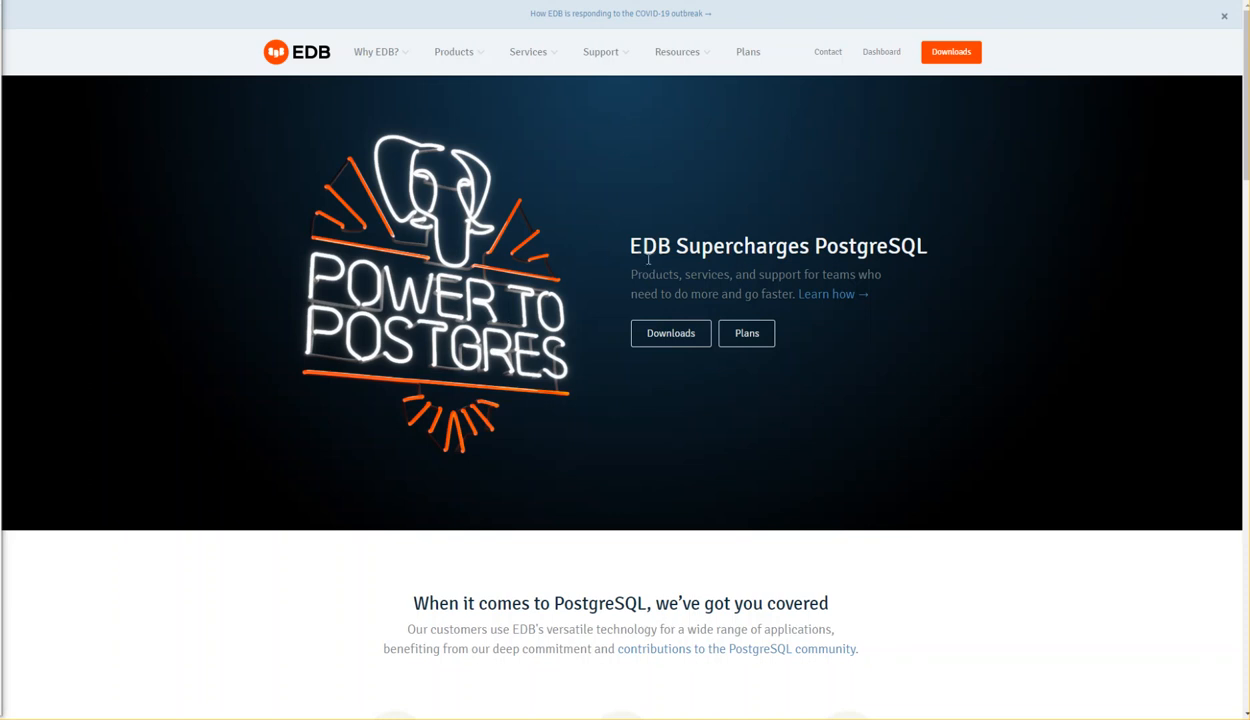
{"action": "mouse_move", "coordinate": [574, 414]}
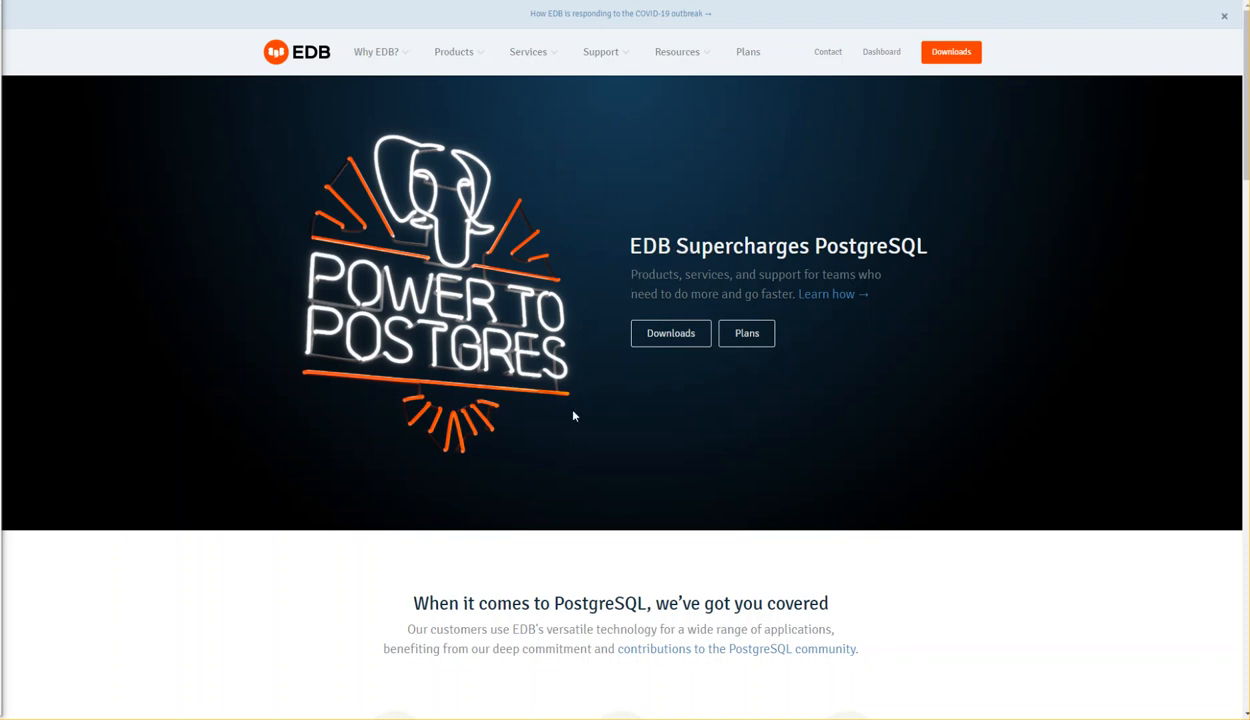
{"action": "mouse_move", "coordinate": [558, 466]}
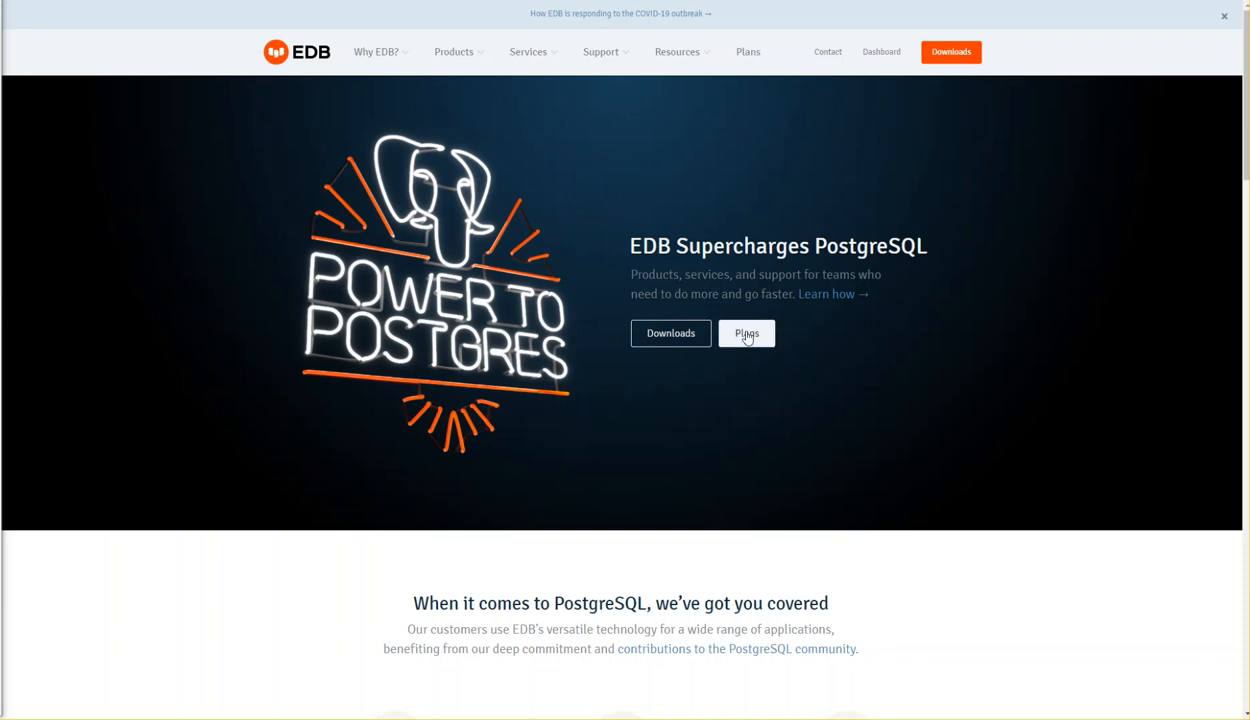
Go to the Plans page comparing Enterprise, Standard and Community subscriptions
{"action": "left_click", "coordinate": [746, 332]}
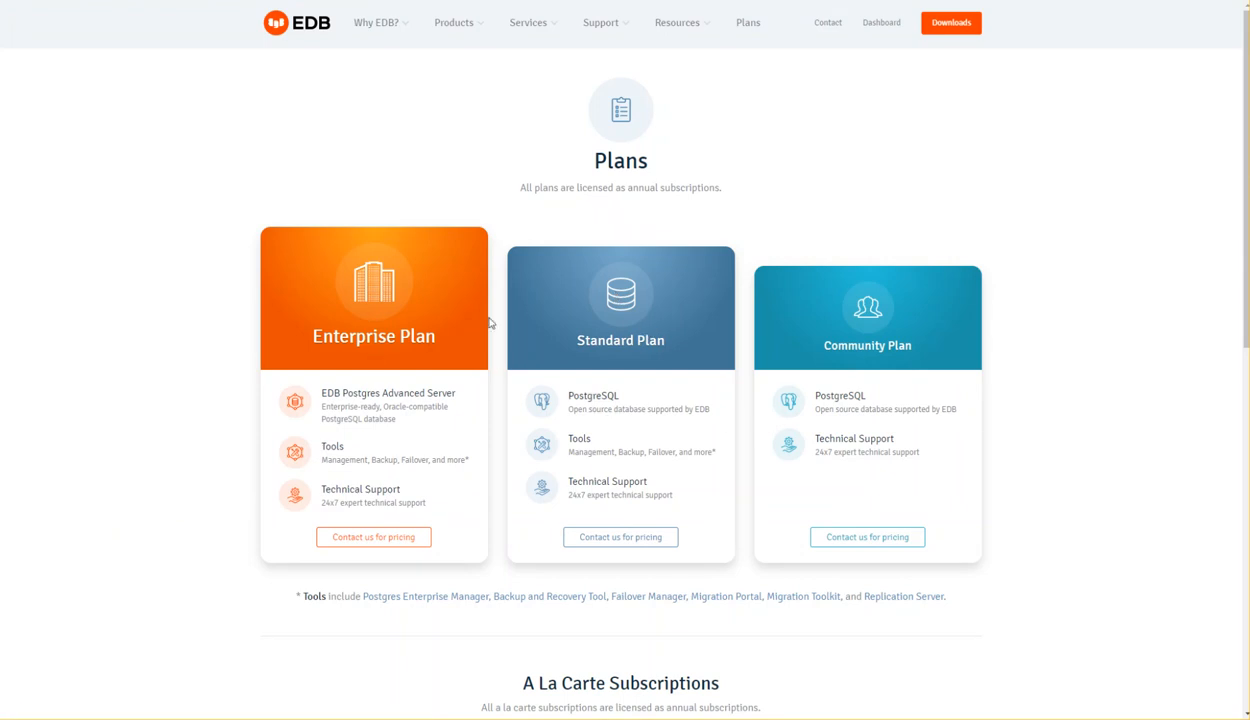
{"action": "mouse_move", "coordinate": [410, 318]}
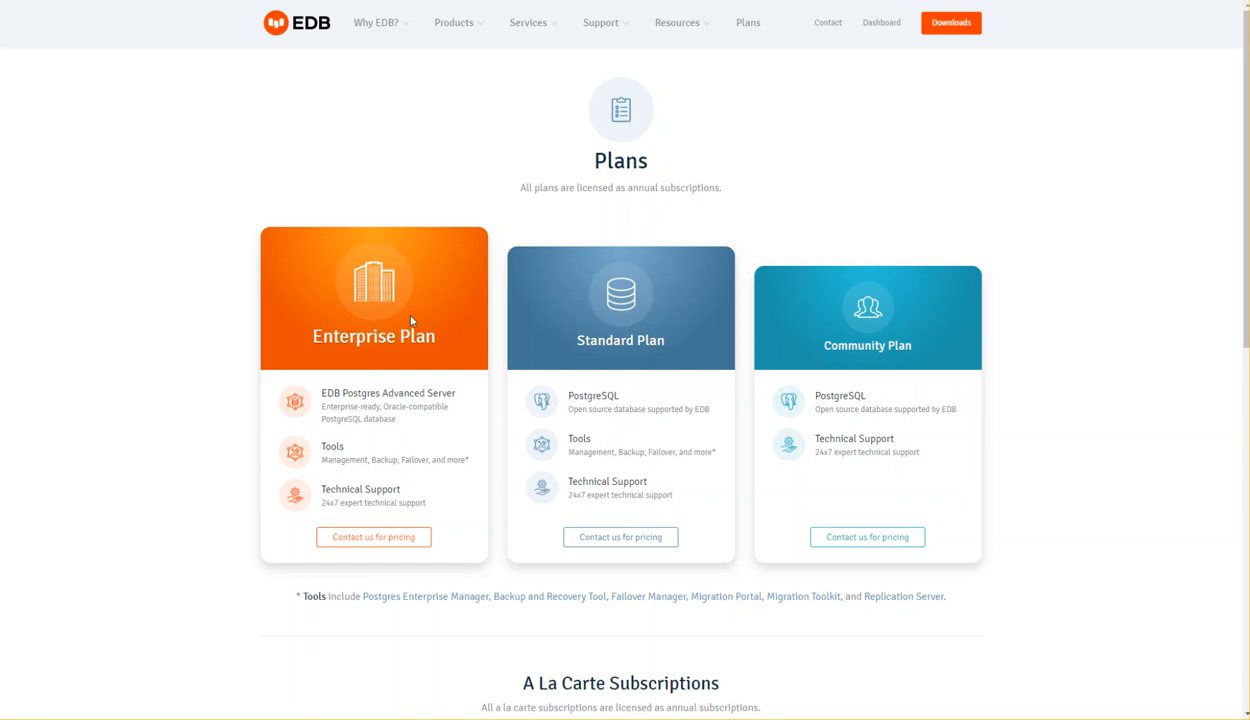
{"action": "mouse_move", "coordinate": [360, 114]}
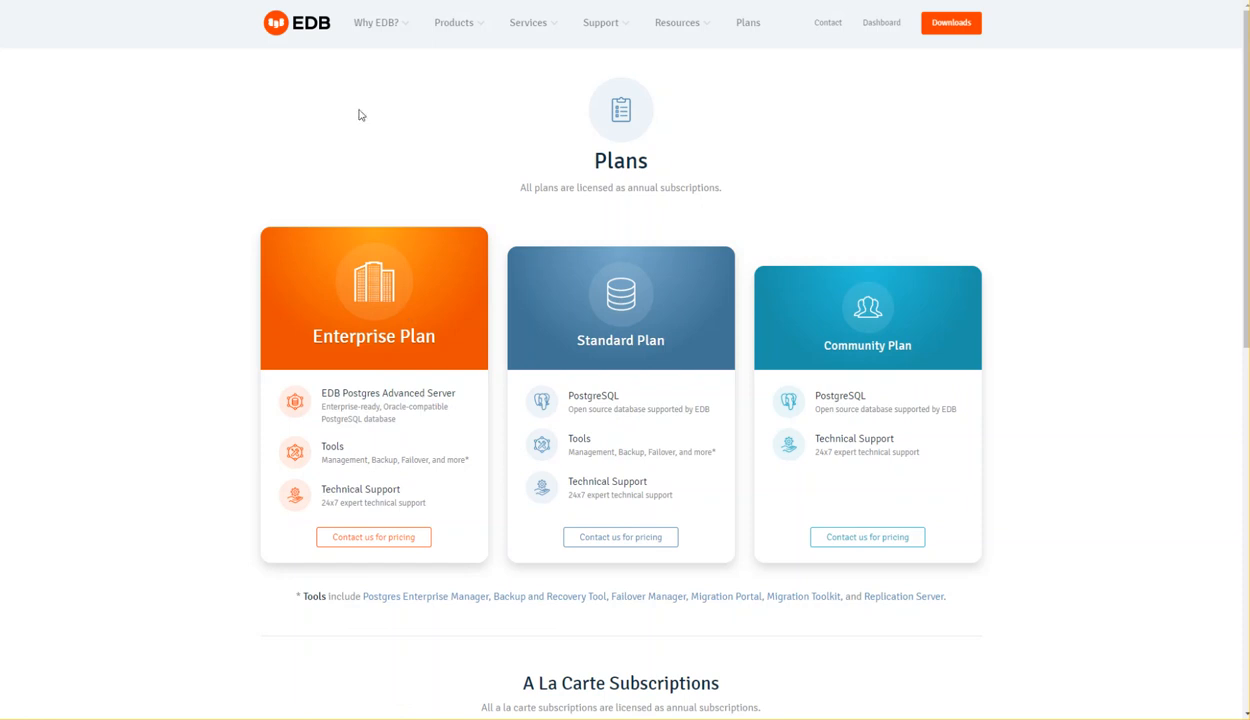
{"action": "mouse_move", "coordinate": [830, 168]}
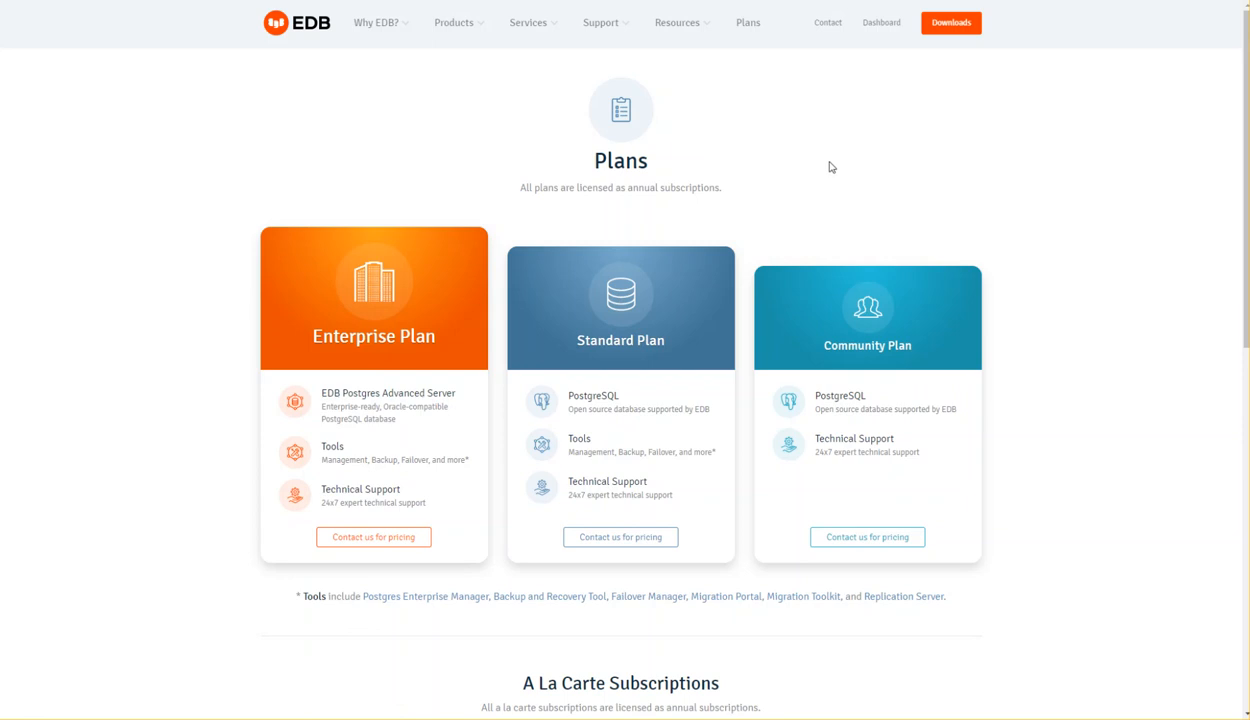
{"action": "mouse_move", "coordinate": [884, 132]}
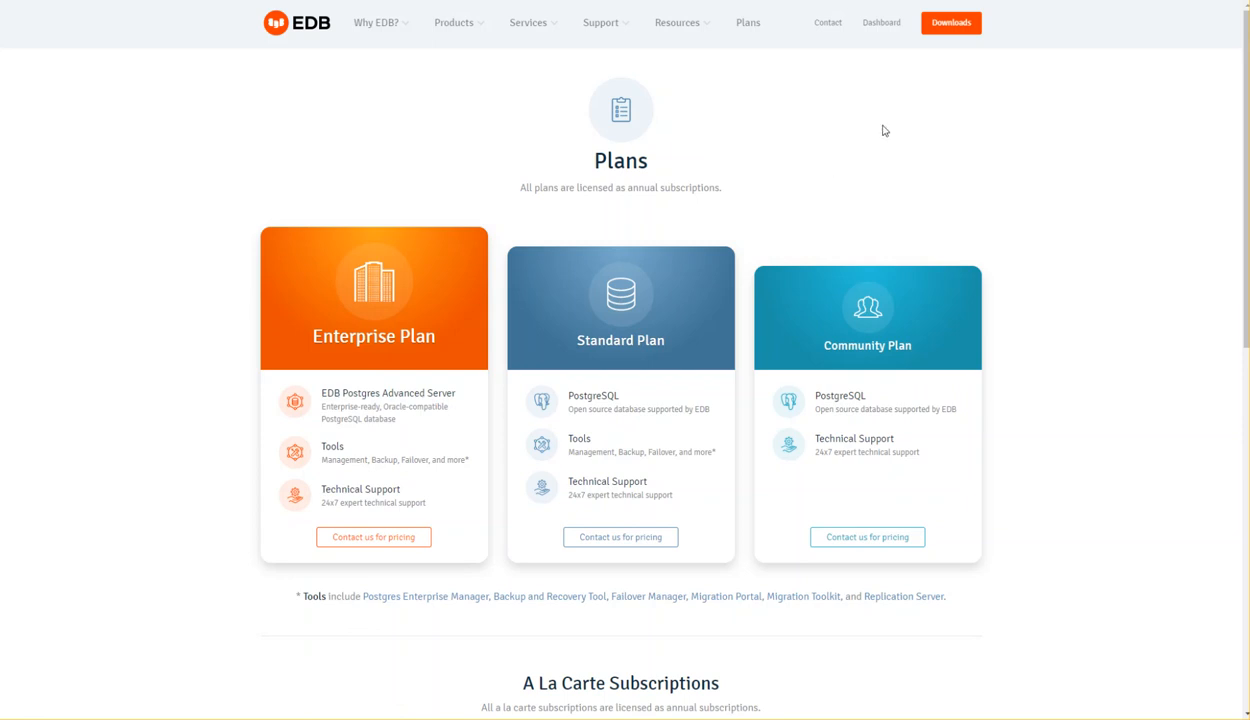
{"action": "mouse_move", "coordinate": [948, 28]}
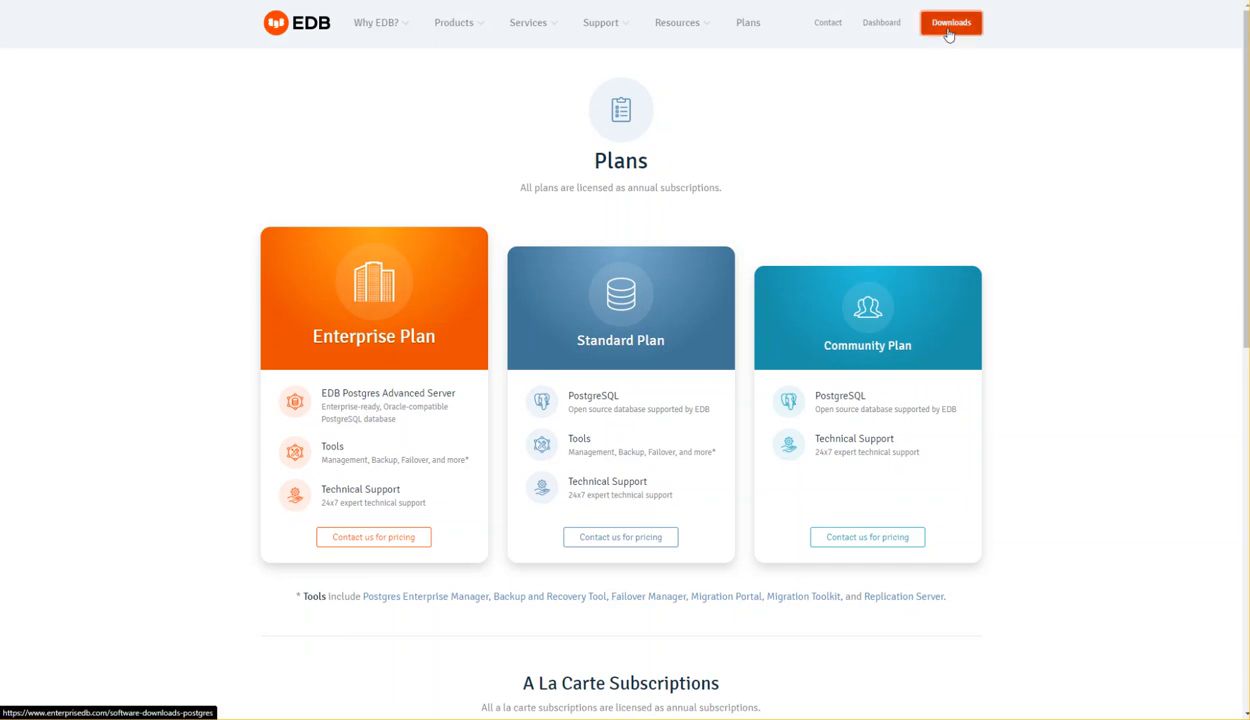
Go to the Downloads page and expand the EDB Postgres Advanced Server entry
{"action": "left_click", "coordinate": [952, 22]}
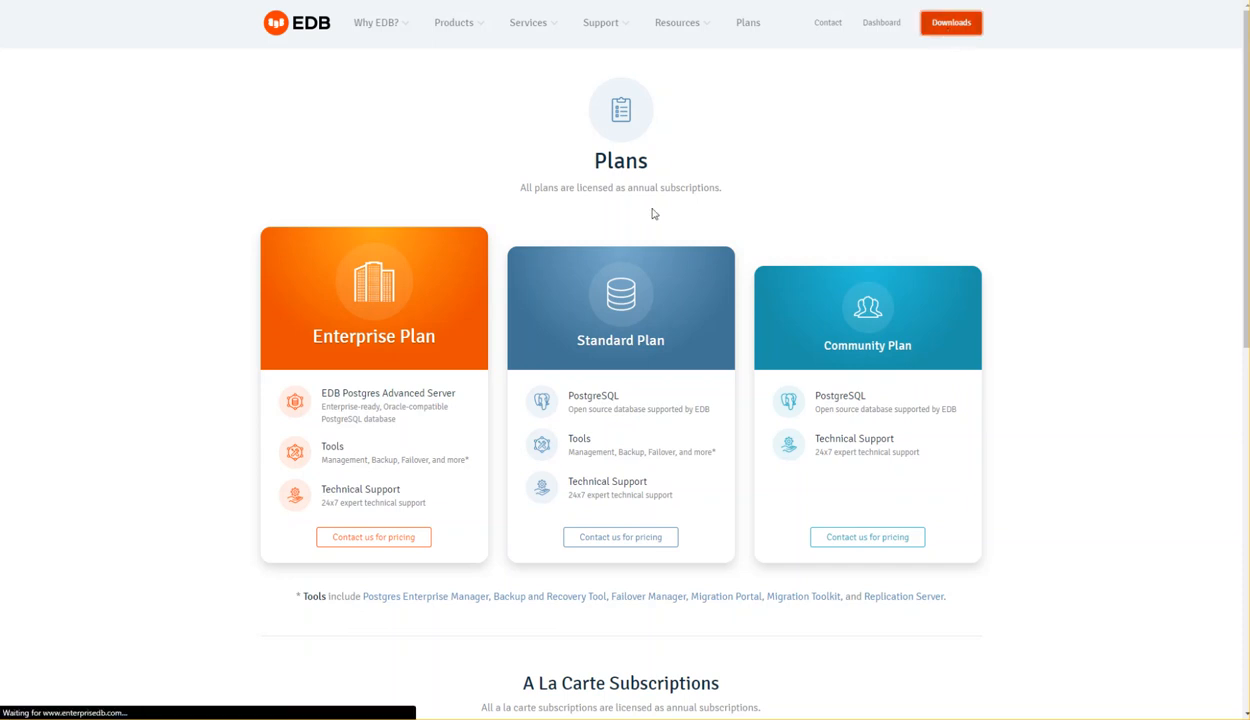
{"action": "left_click", "coordinate": [952, 22]}
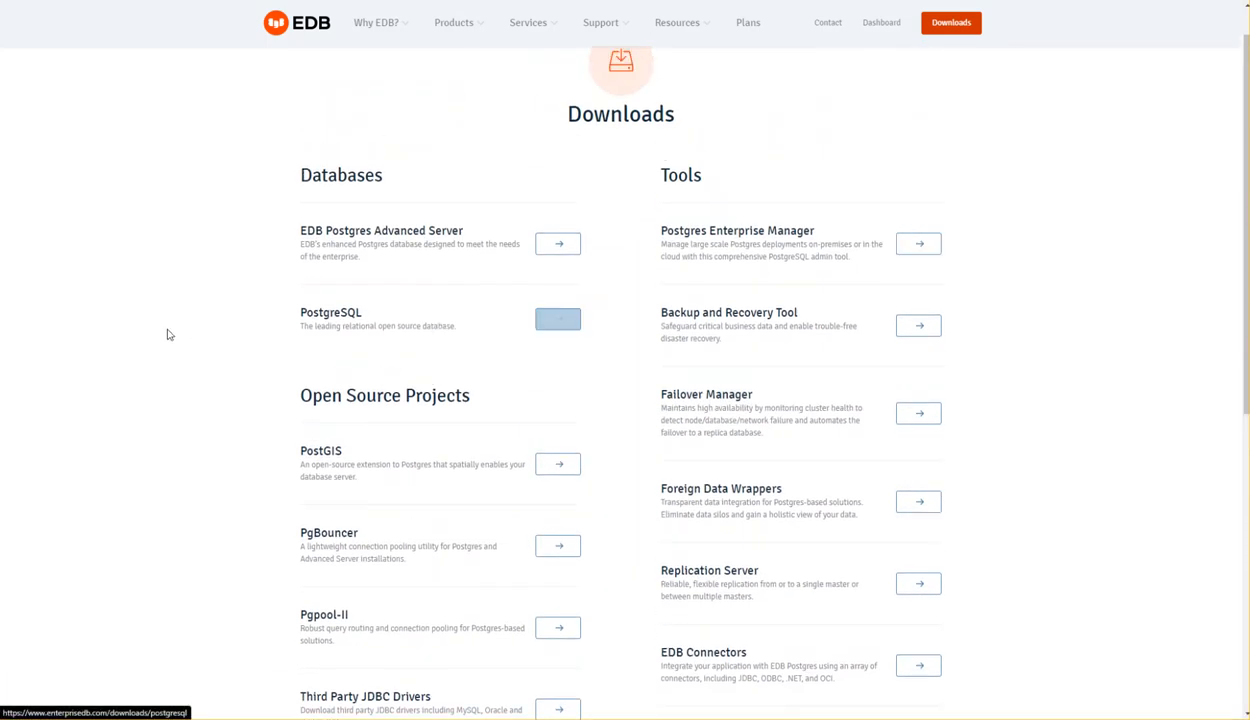
{"action": "scroll", "scroll_direction": "down", "scroll_amount": 3}
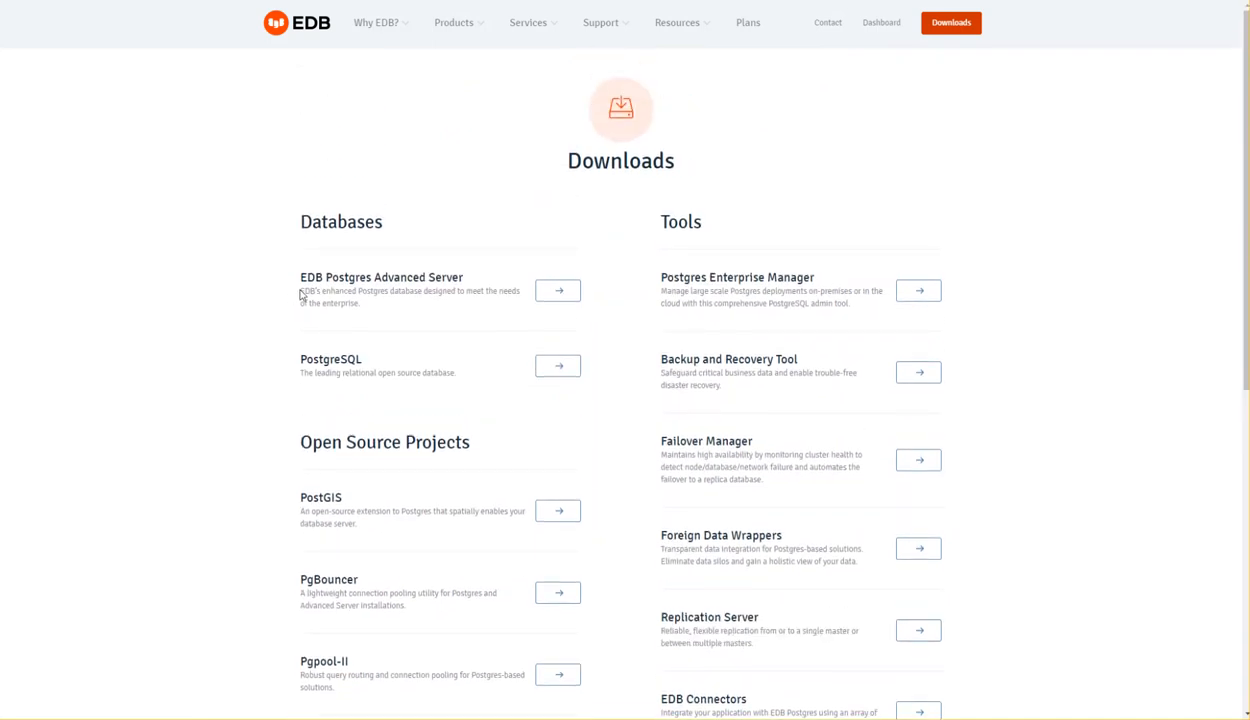
{"action": "mouse_move", "coordinate": [556, 290]}
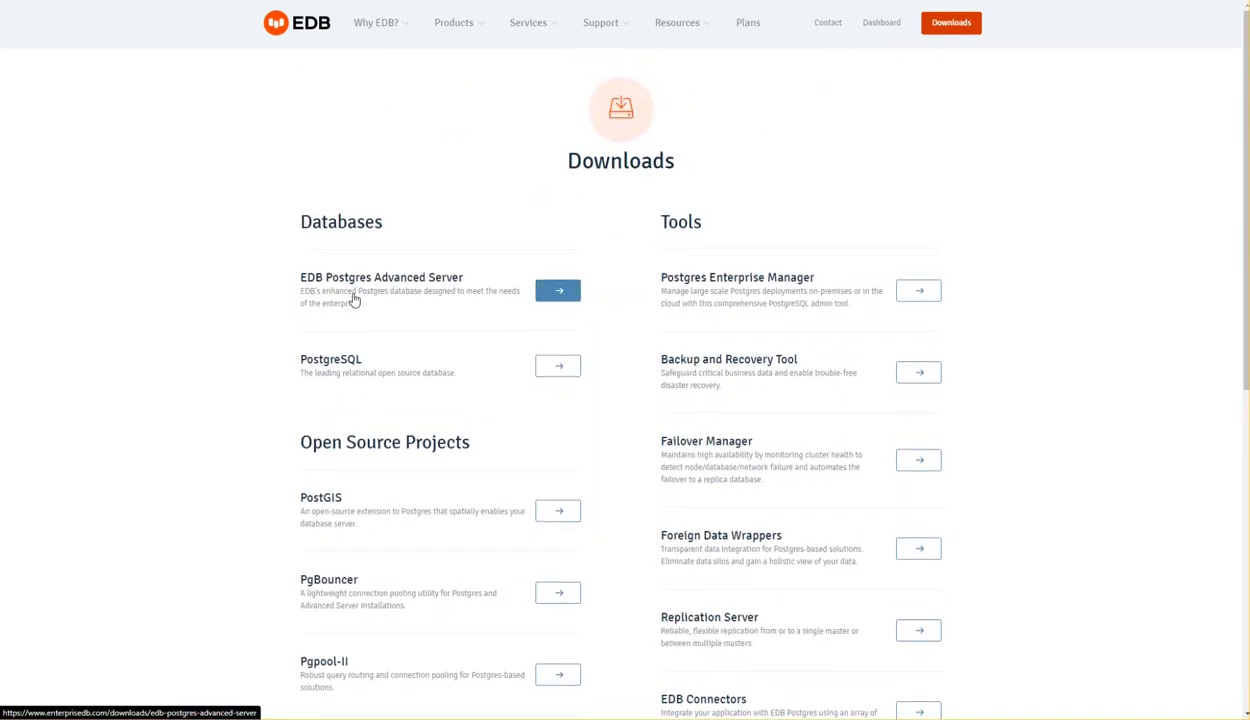
{"action": "mouse_move", "coordinate": [408, 296]}
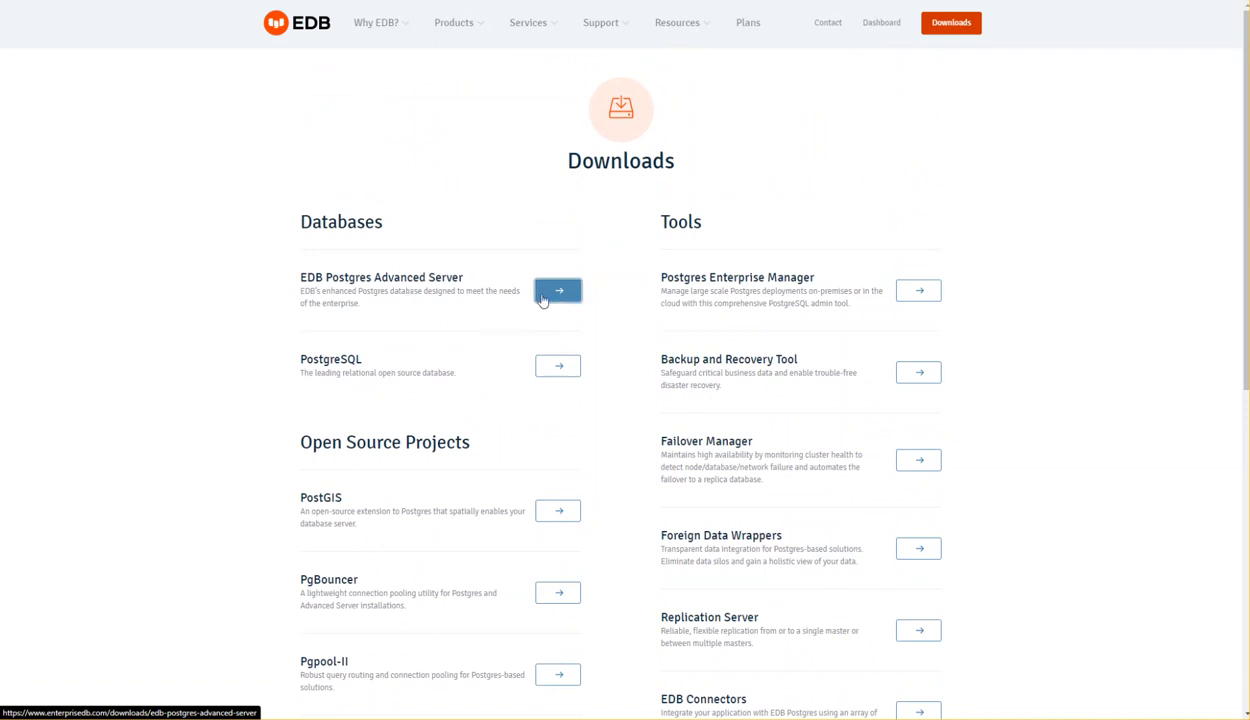
{"action": "left_click", "coordinate": [556, 290]}
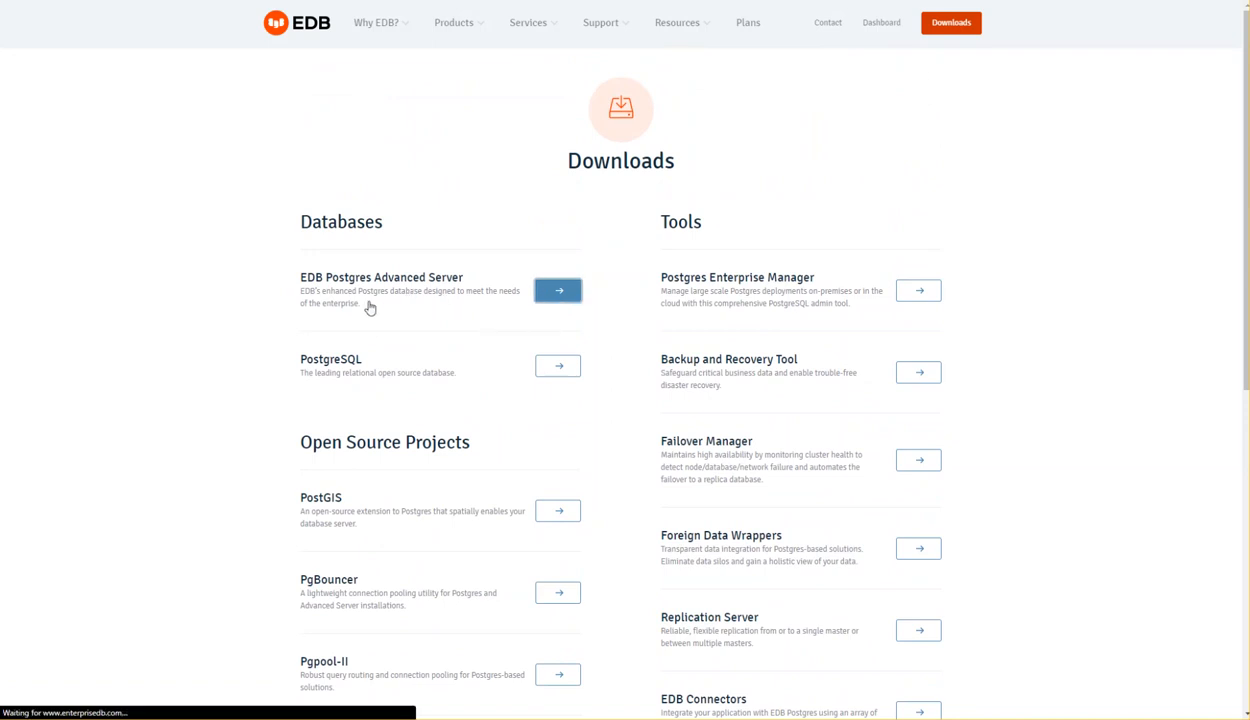
Reach the version 12 platform list and request Linux x86-64 RPM repository access
{"action": "left_click", "coordinate": [556, 290]}
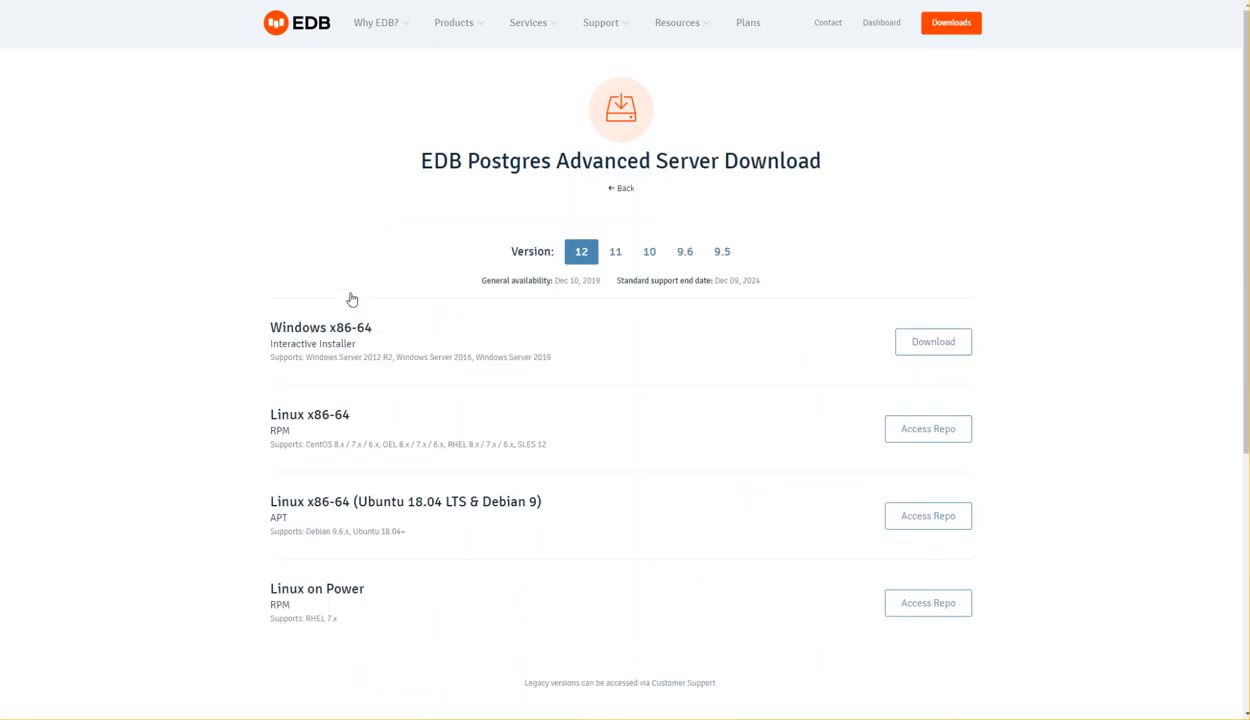
{"action": "mouse_move", "coordinate": [576, 274]}
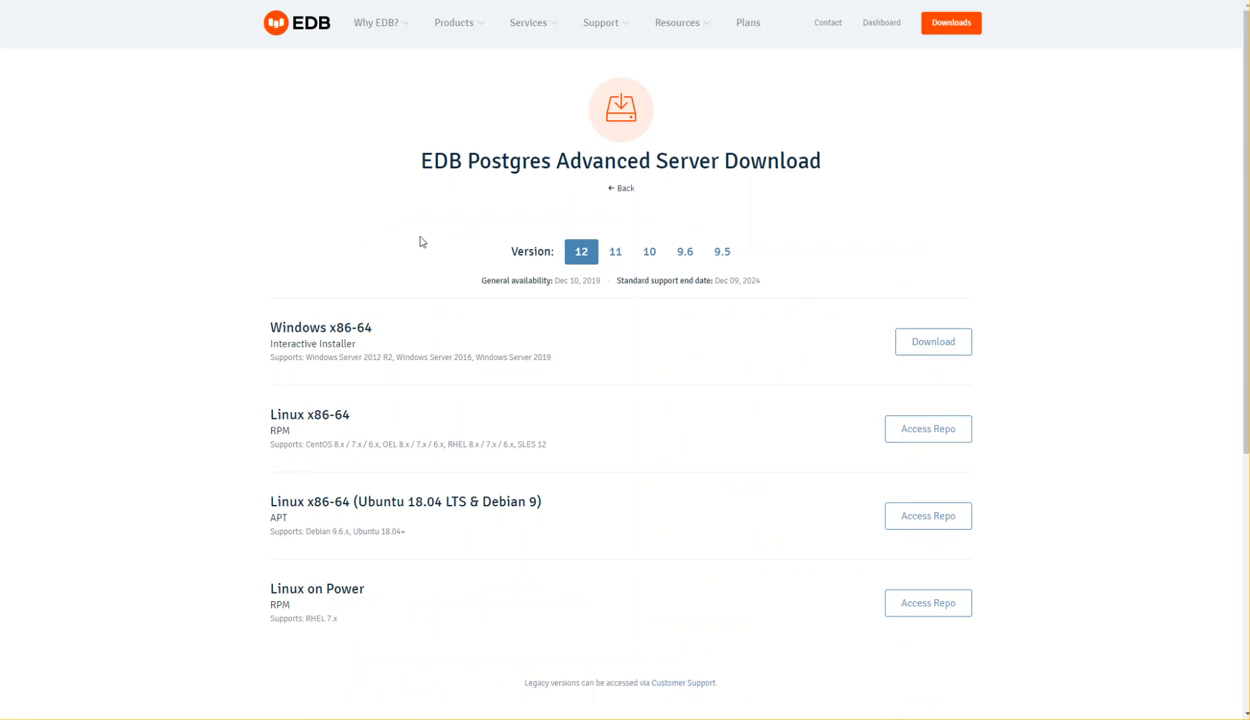
{"action": "scroll", "scroll_direction": "down", "scroll_amount": 3}
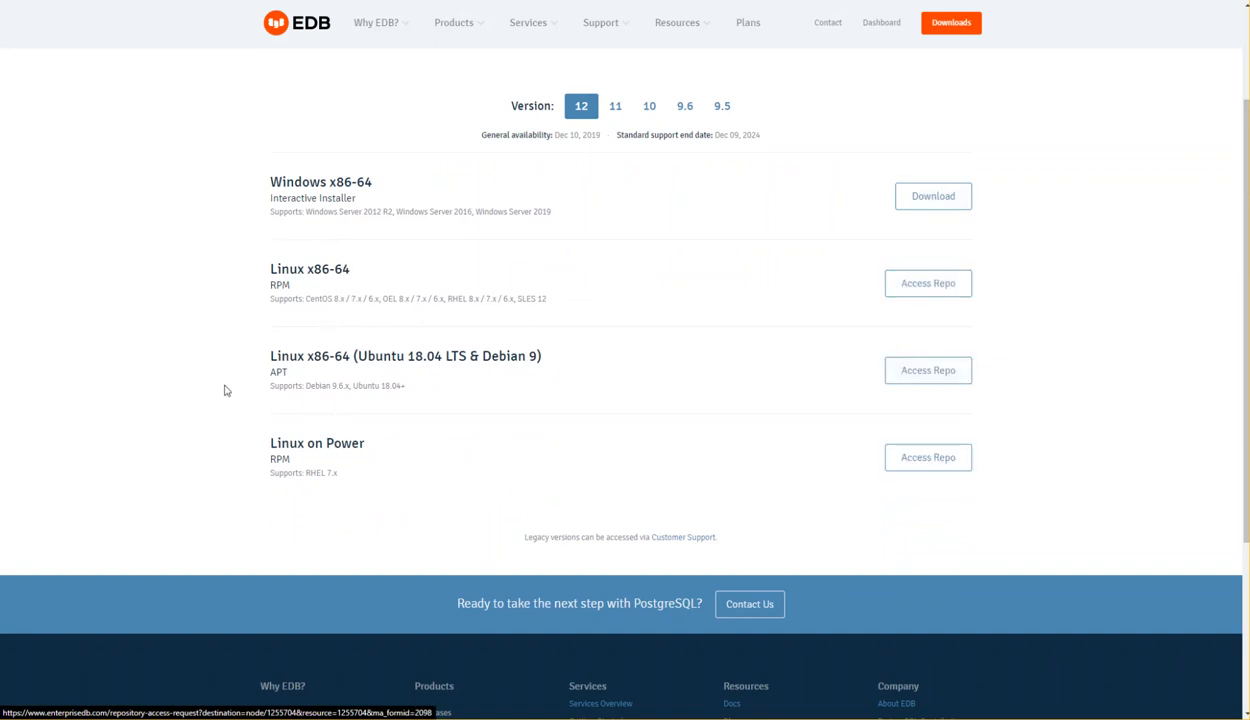
{"action": "mouse_move", "coordinate": [928, 284]}
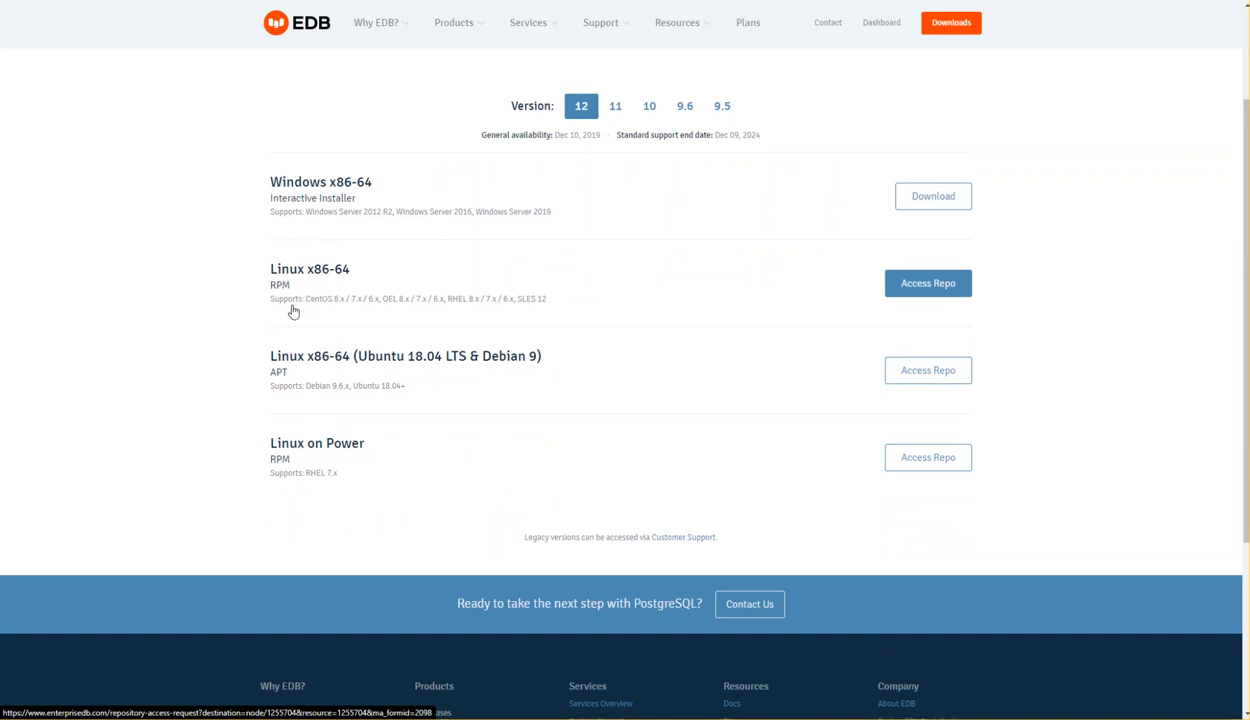
{"action": "mouse_move", "coordinate": [372, 310]}
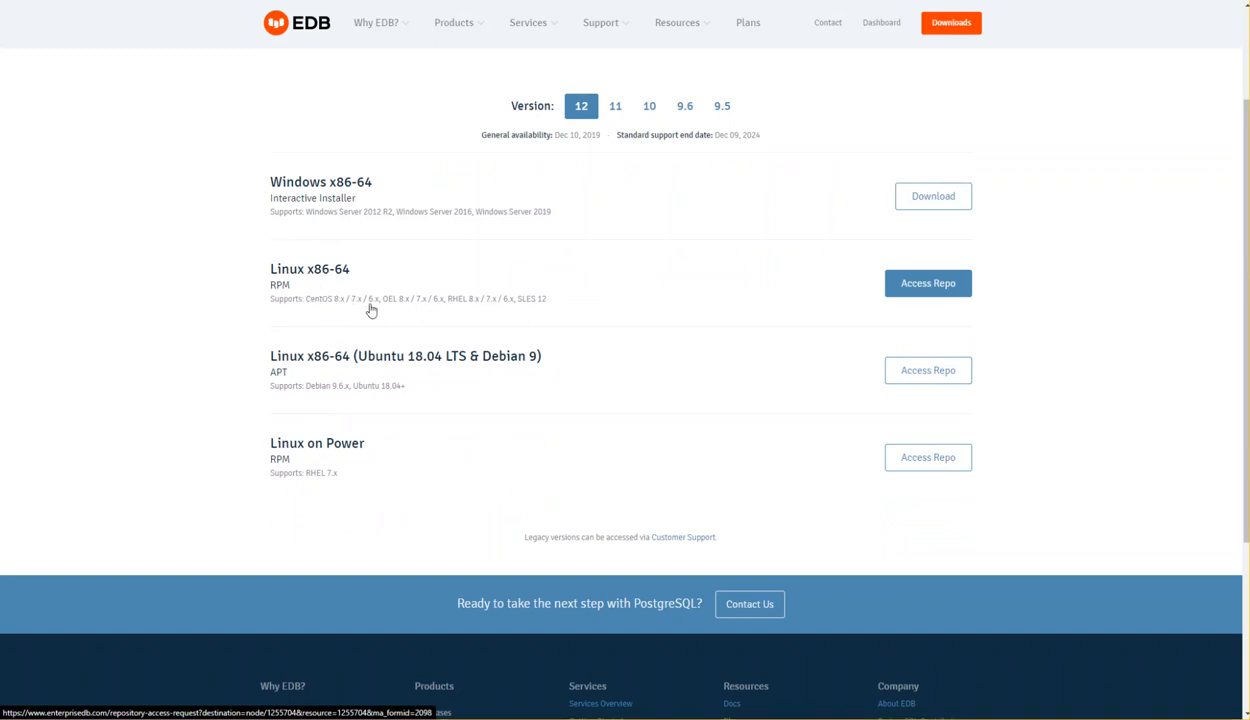
{"action": "mouse_move", "coordinate": [608, 298]}
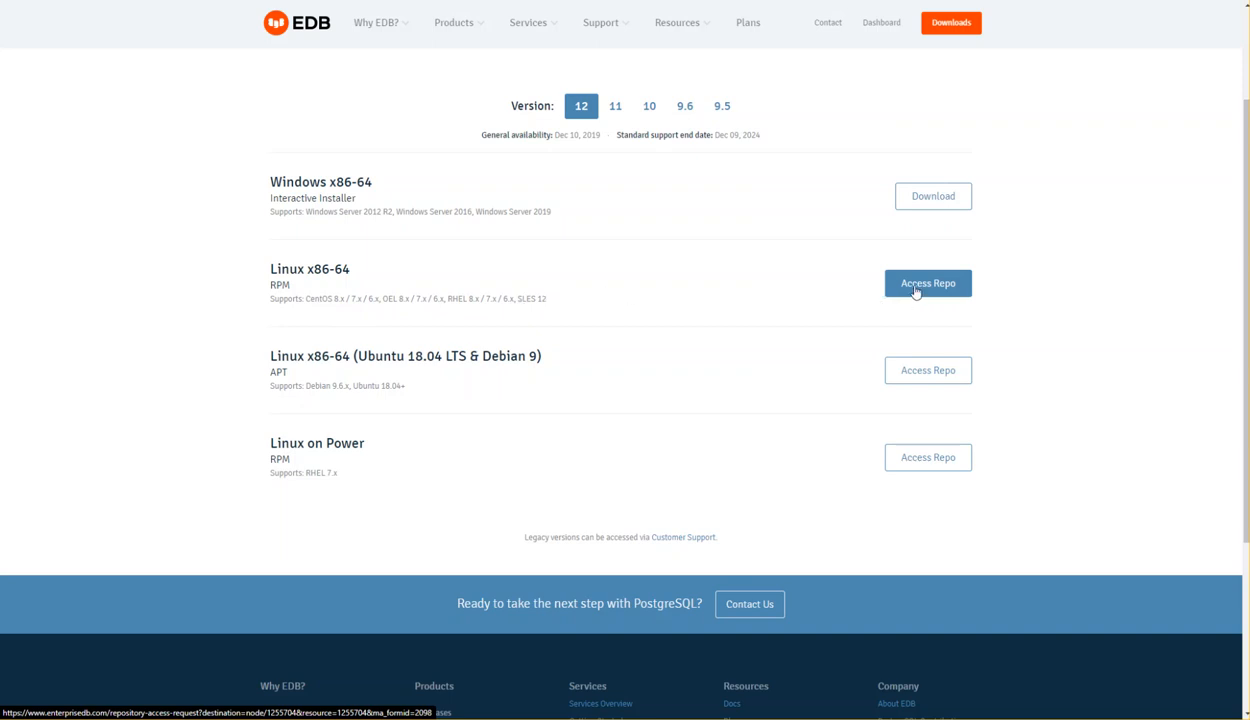
{"action": "left_click", "coordinate": [928, 284]}
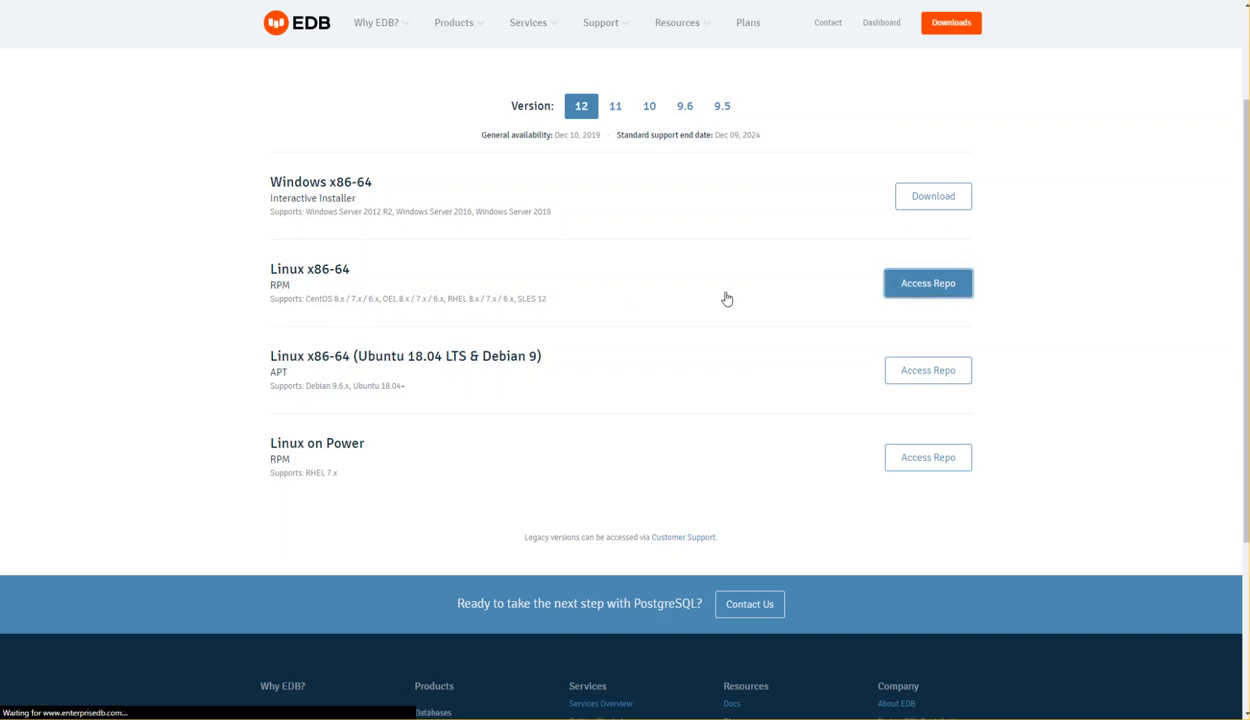
{"action": "mouse_move", "coordinate": [556, 310]}
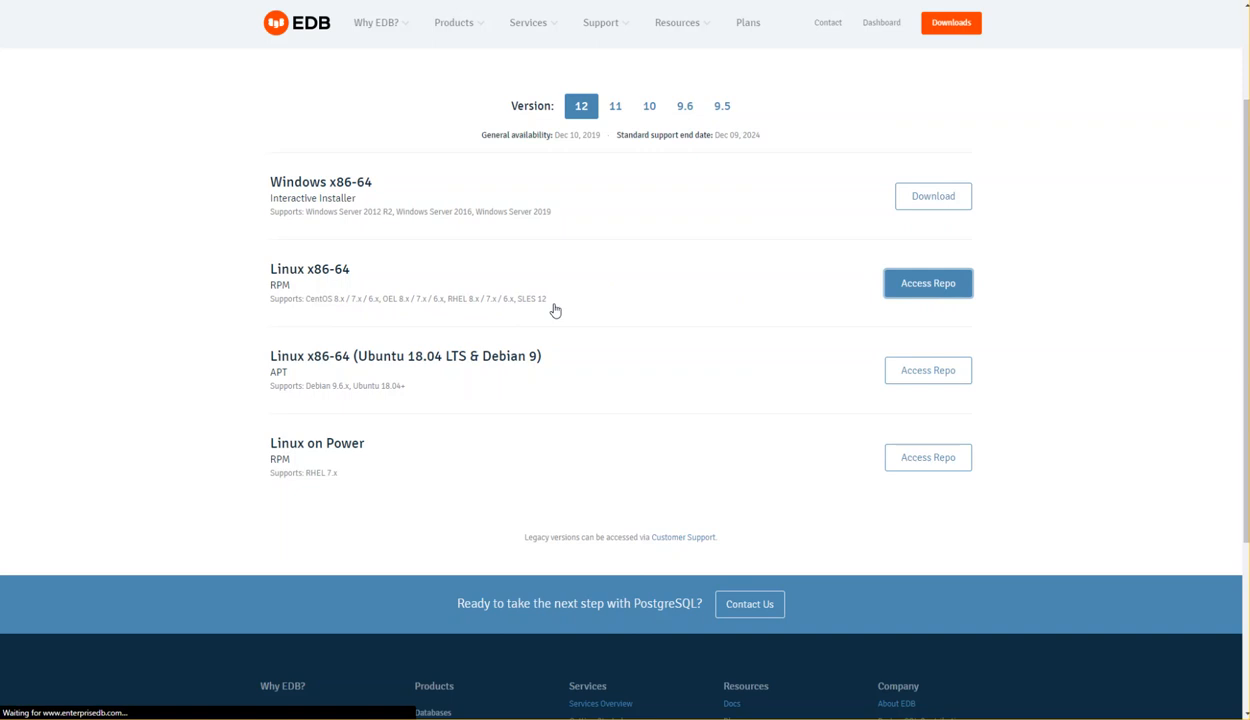
{"action": "left_click", "coordinate": [928, 282]}
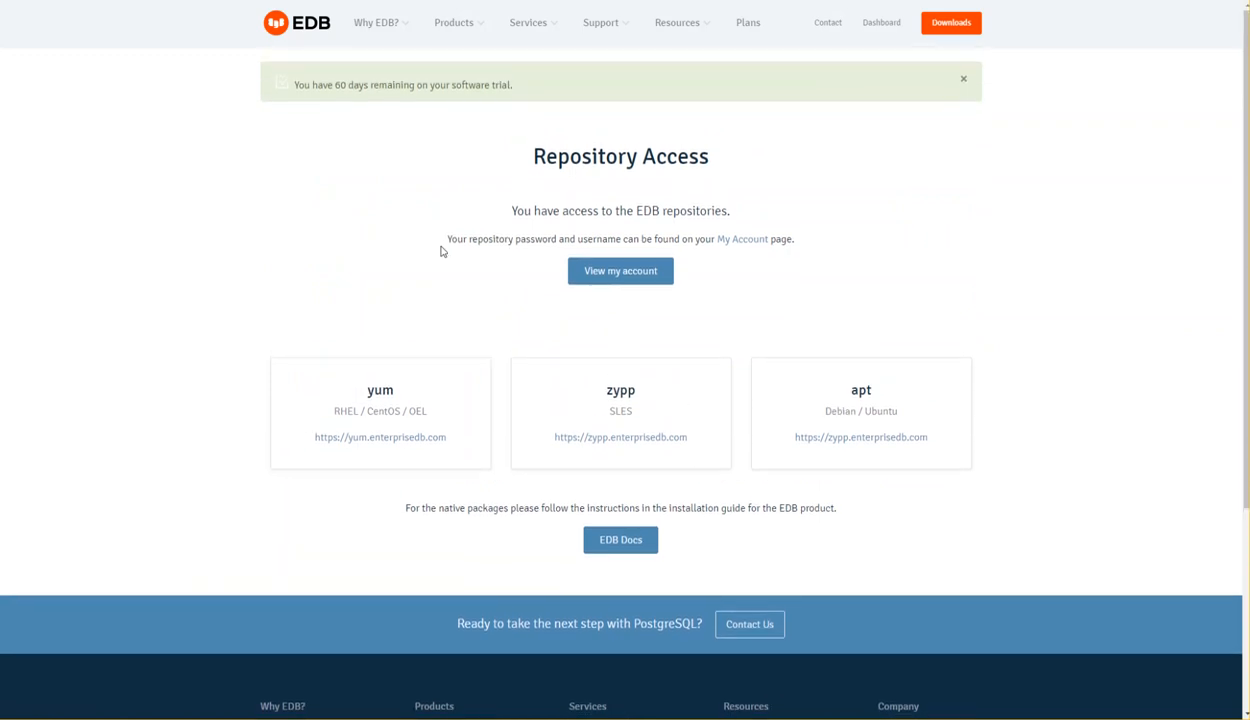
{"action": "mouse_move", "coordinate": [596, 136]}
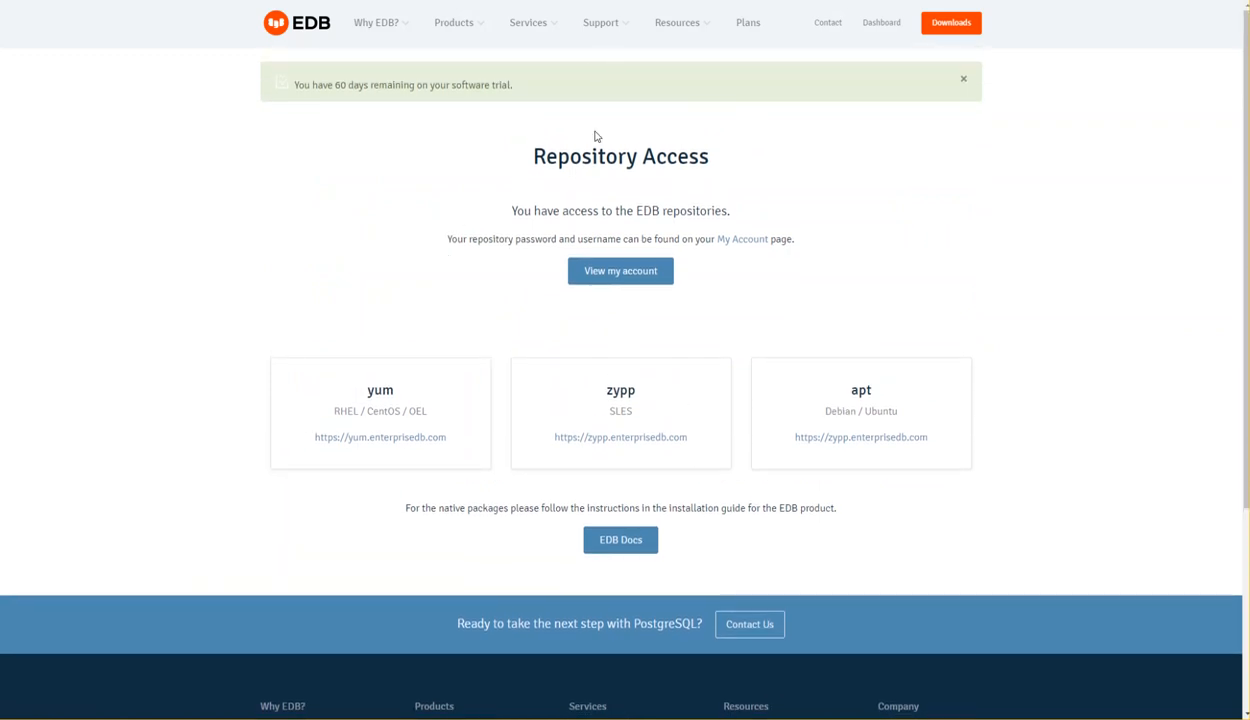
{"action": "mouse_move", "coordinate": [490, 140]}
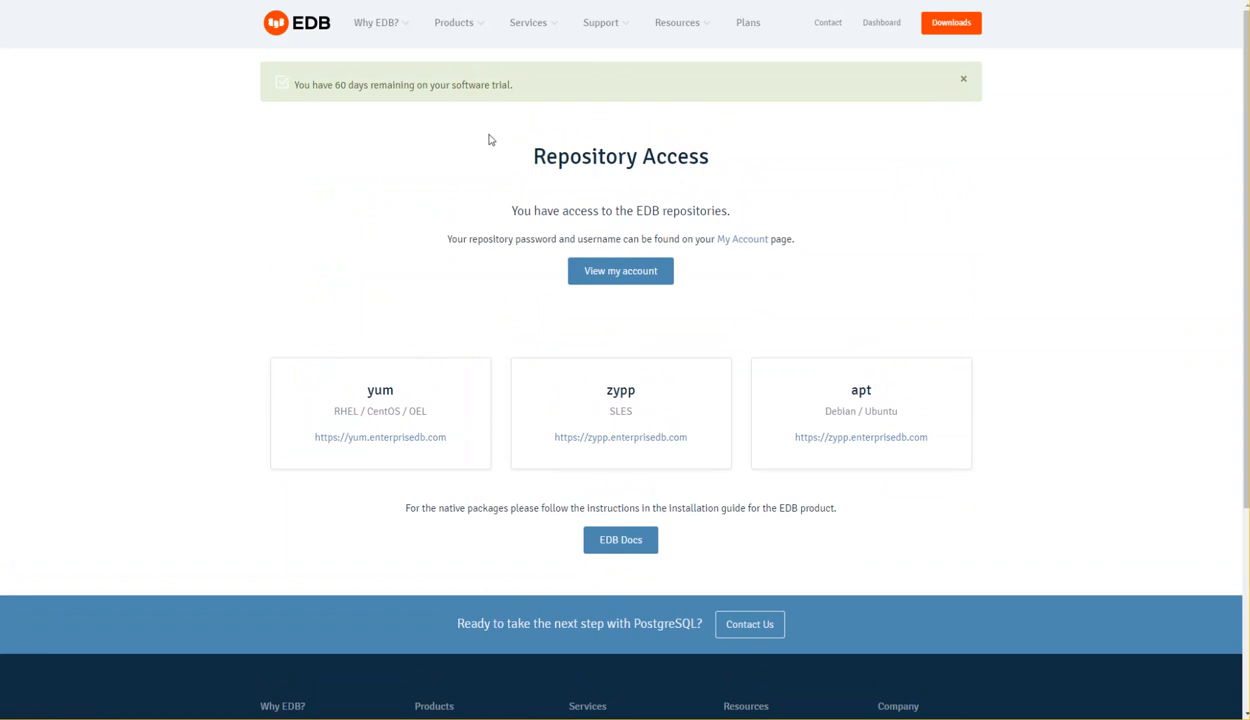
{"action": "mouse_move", "coordinate": [460, 152]}
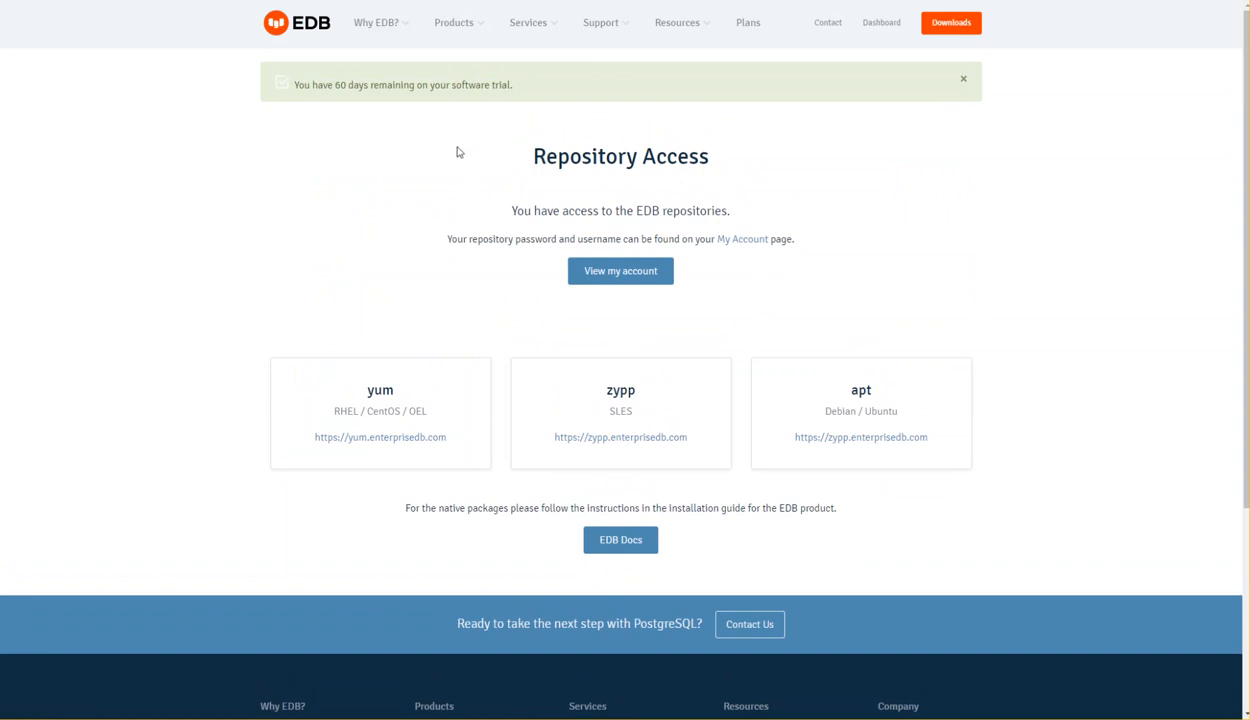
{"action": "mouse_move", "coordinate": [464, 208]}
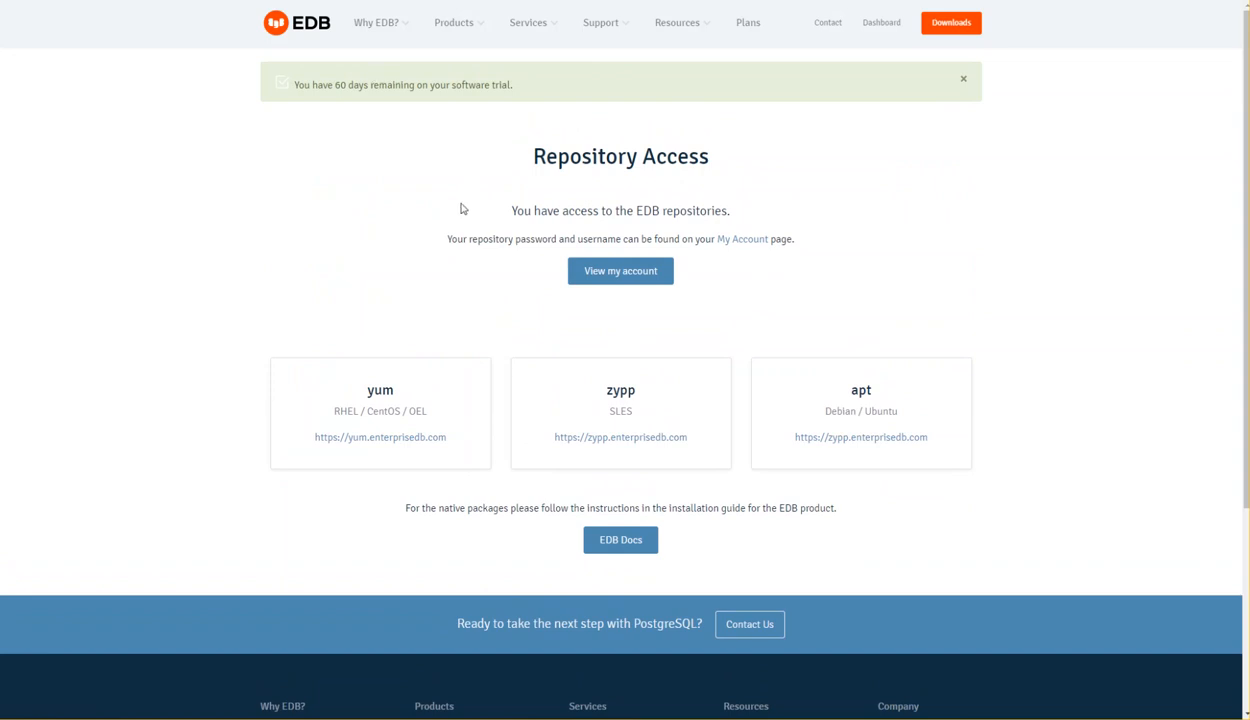
{"action": "mouse_move", "coordinate": [436, 140]}
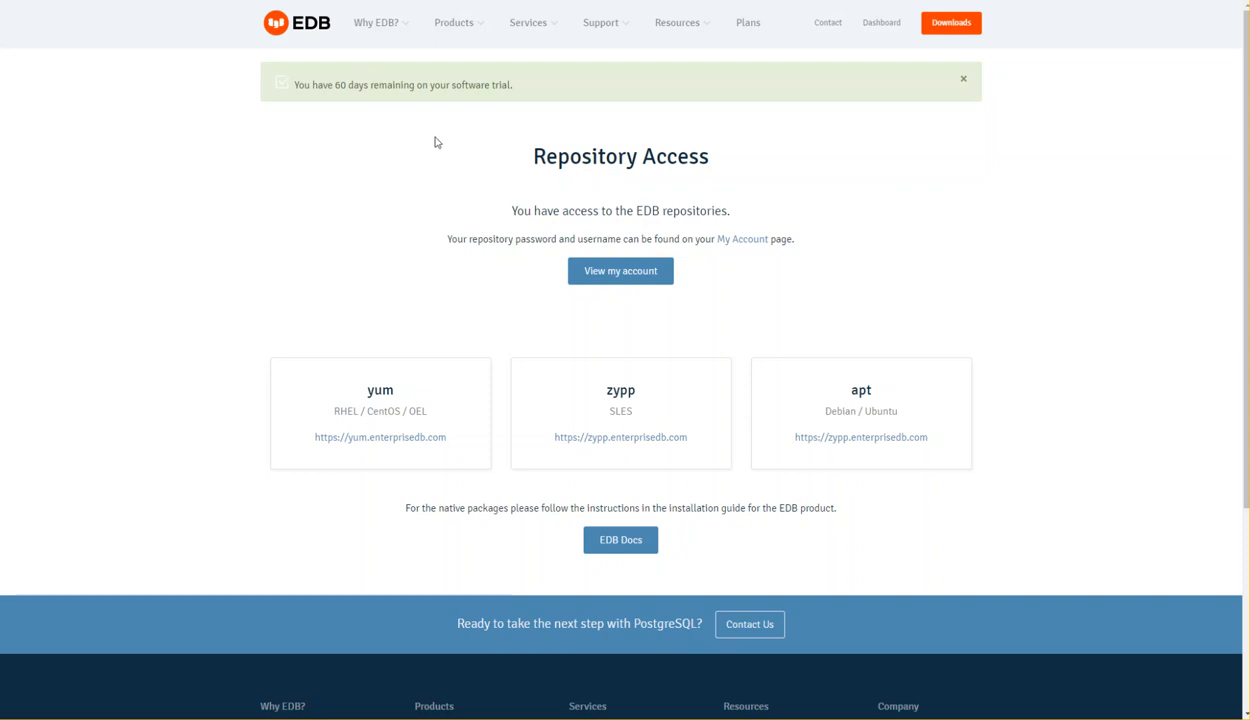
{"action": "mouse_move", "coordinate": [446, 178]}
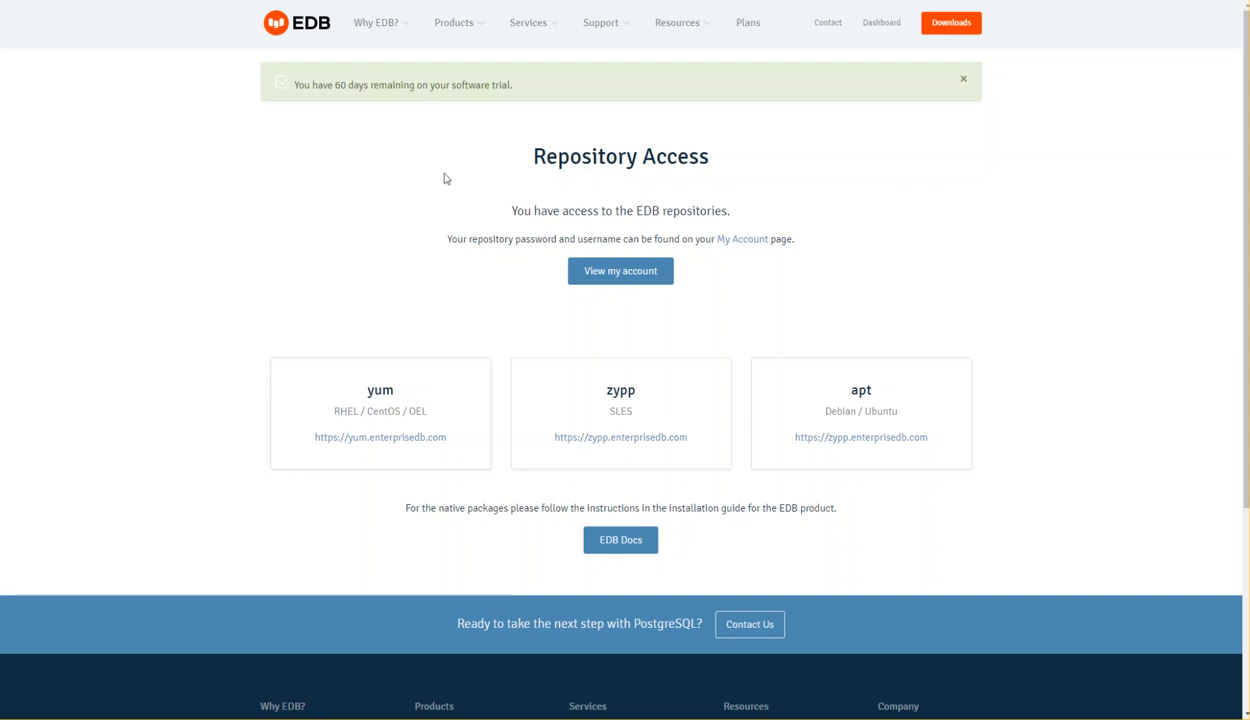
{"action": "mouse_move", "coordinate": [928, 280]}
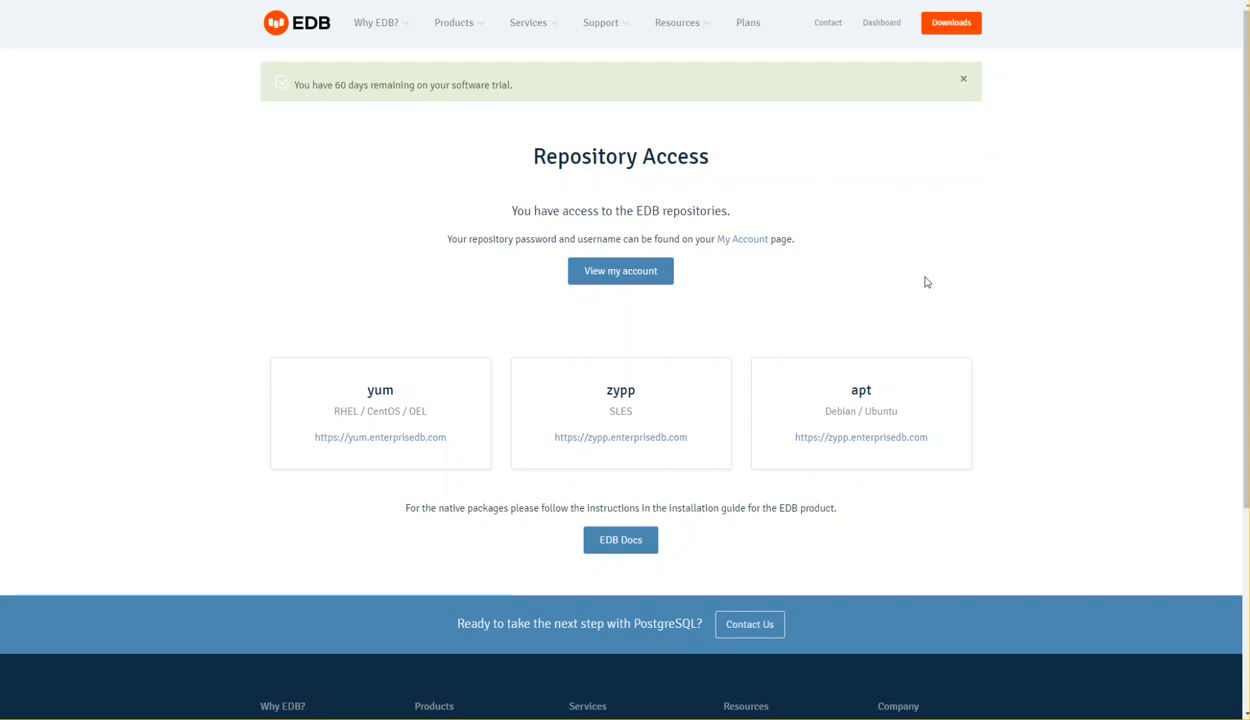
{"action": "mouse_move", "coordinate": [824, 180]}
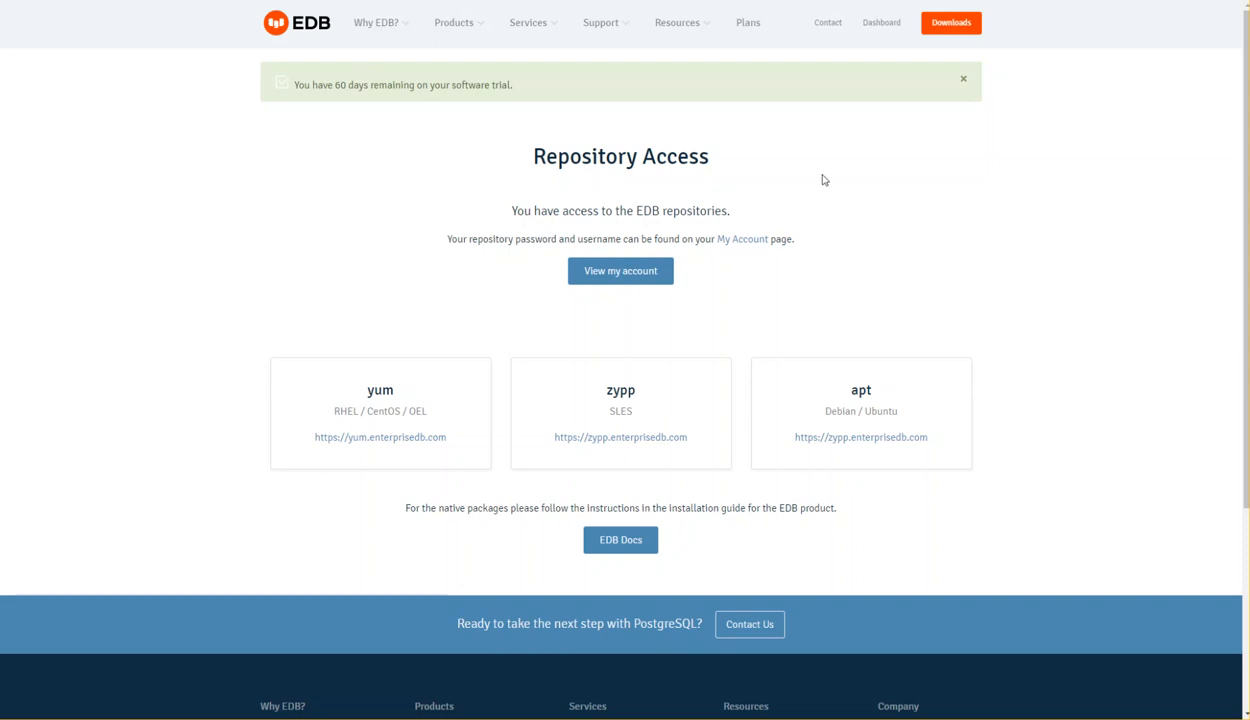
{"action": "mouse_move", "coordinate": [478, 156]}
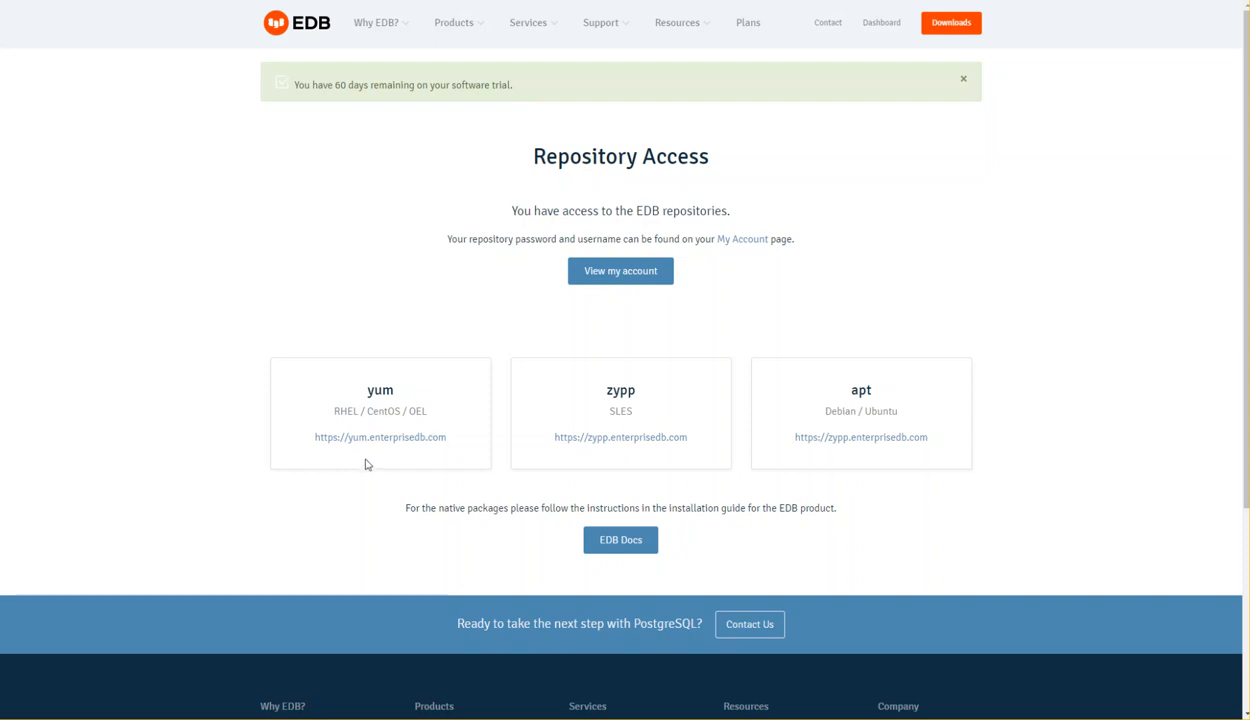
{"action": "mouse_move", "coordinate": [408, 408]}
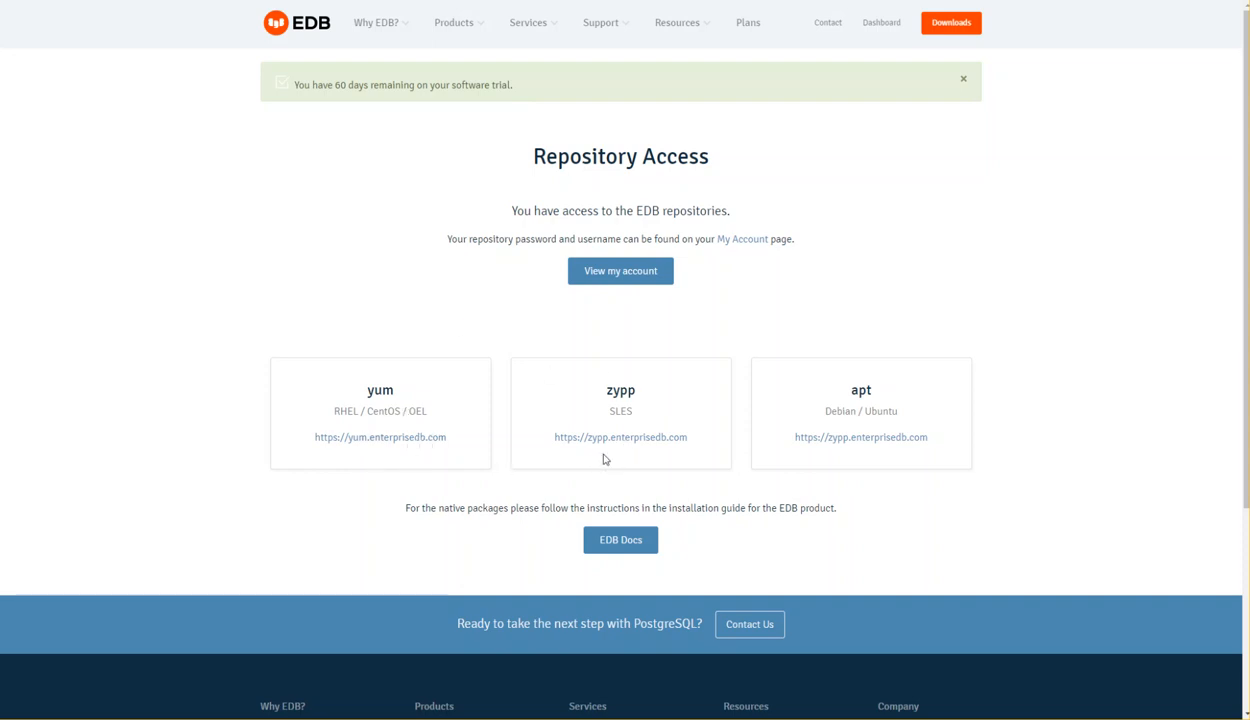
{"action": "mouse_move", "coordinate": [854, 412]}
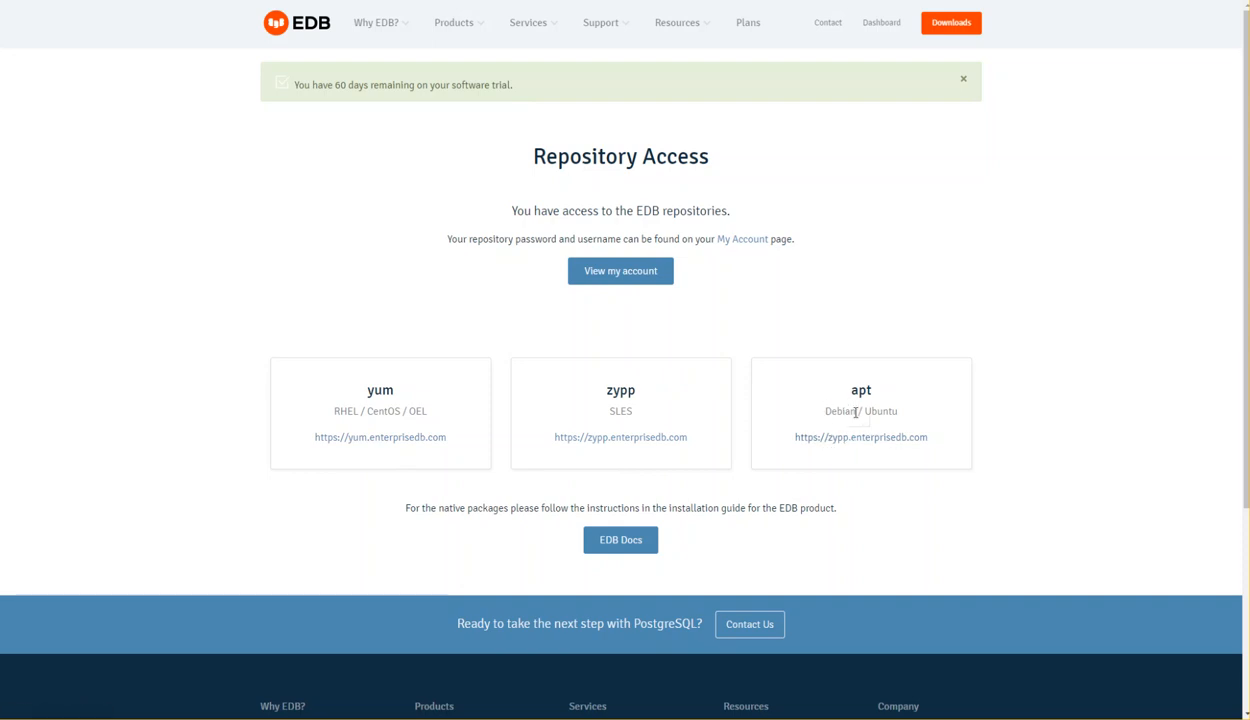
{"action": "mouse_move", "coordinate": [746, 424]}
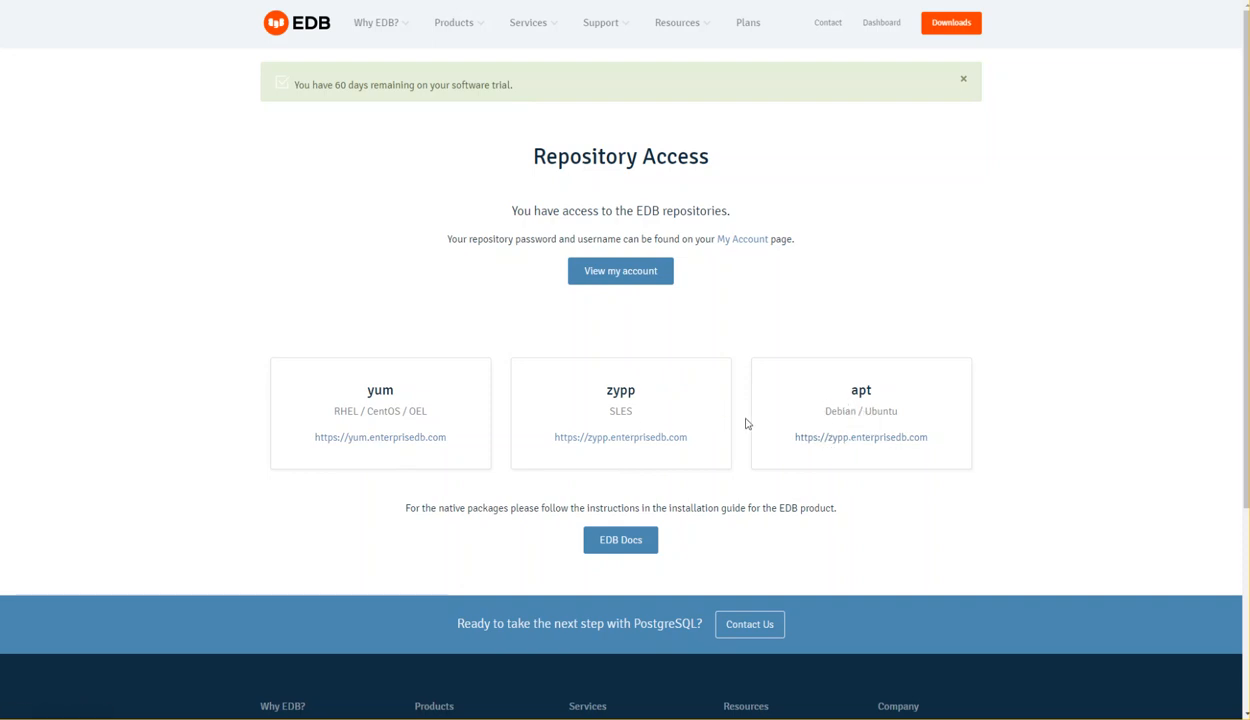
{"action": "mouse_move", "coordinate": [492, 458]}
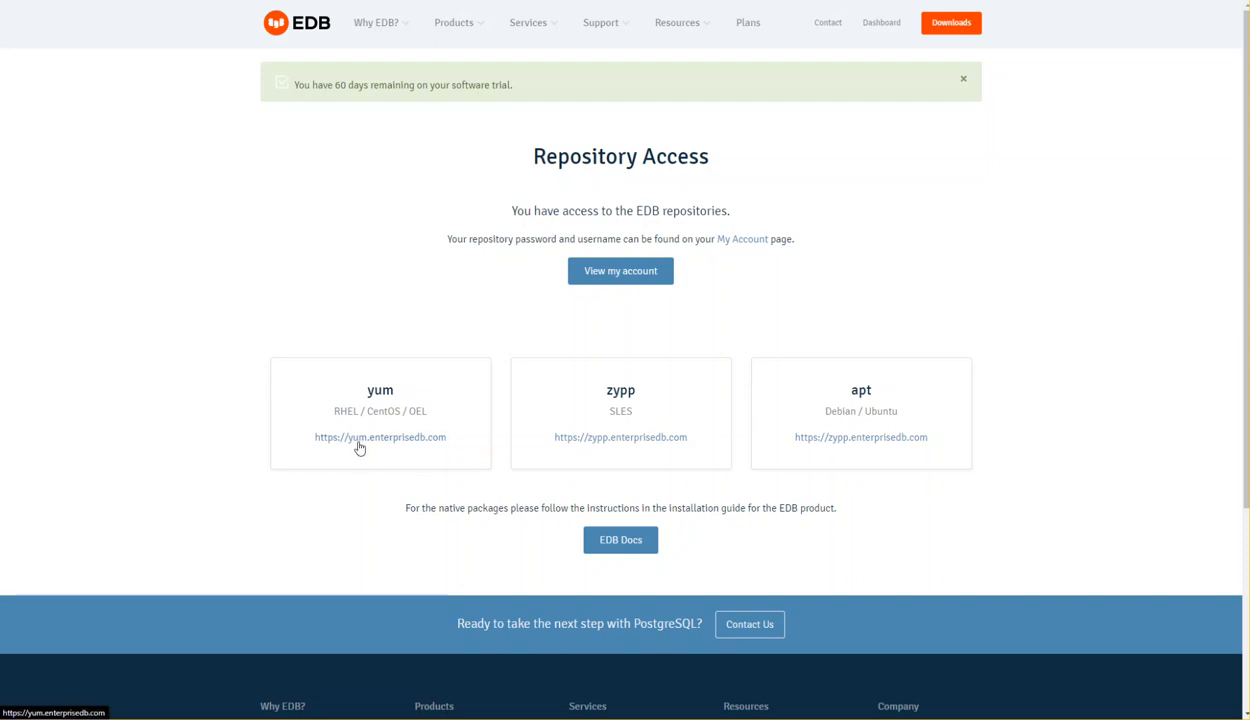
Follow the yum.enterprisedb.com link and expand the Select platform list
{"action": "left_click", "coordinate": [380, 436]}
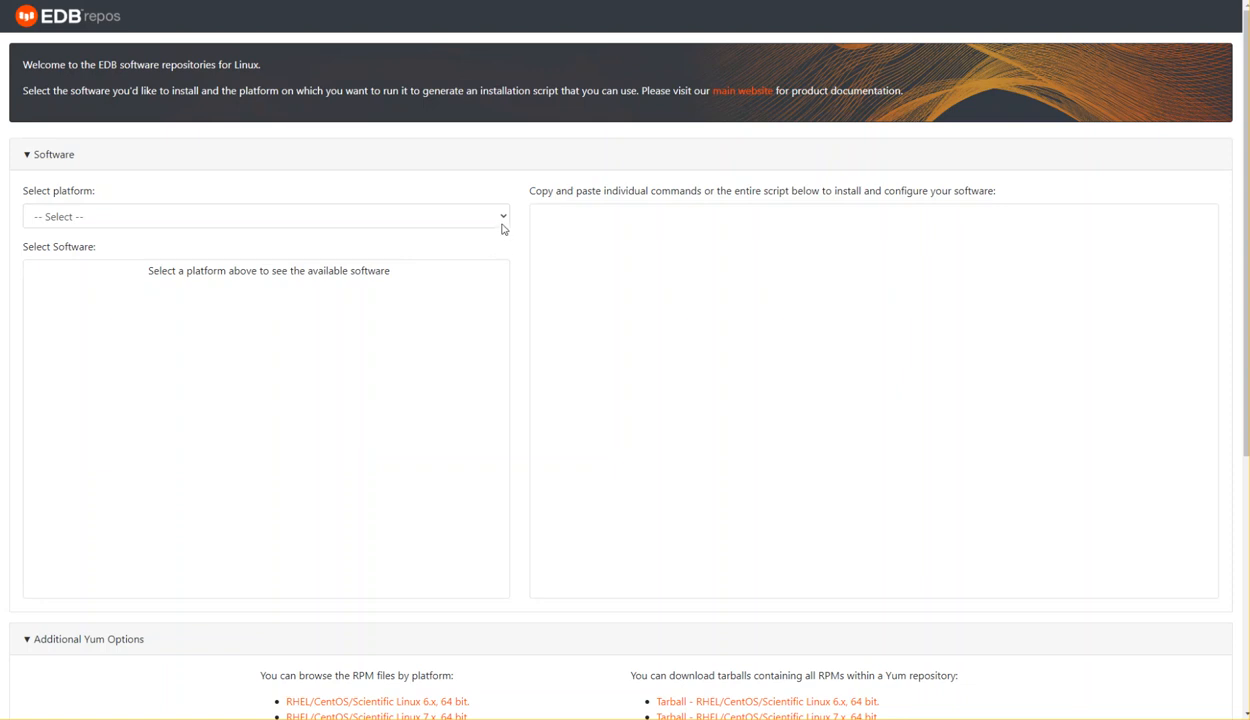
{"action": "left_click", "coordinate": [260, 216]}
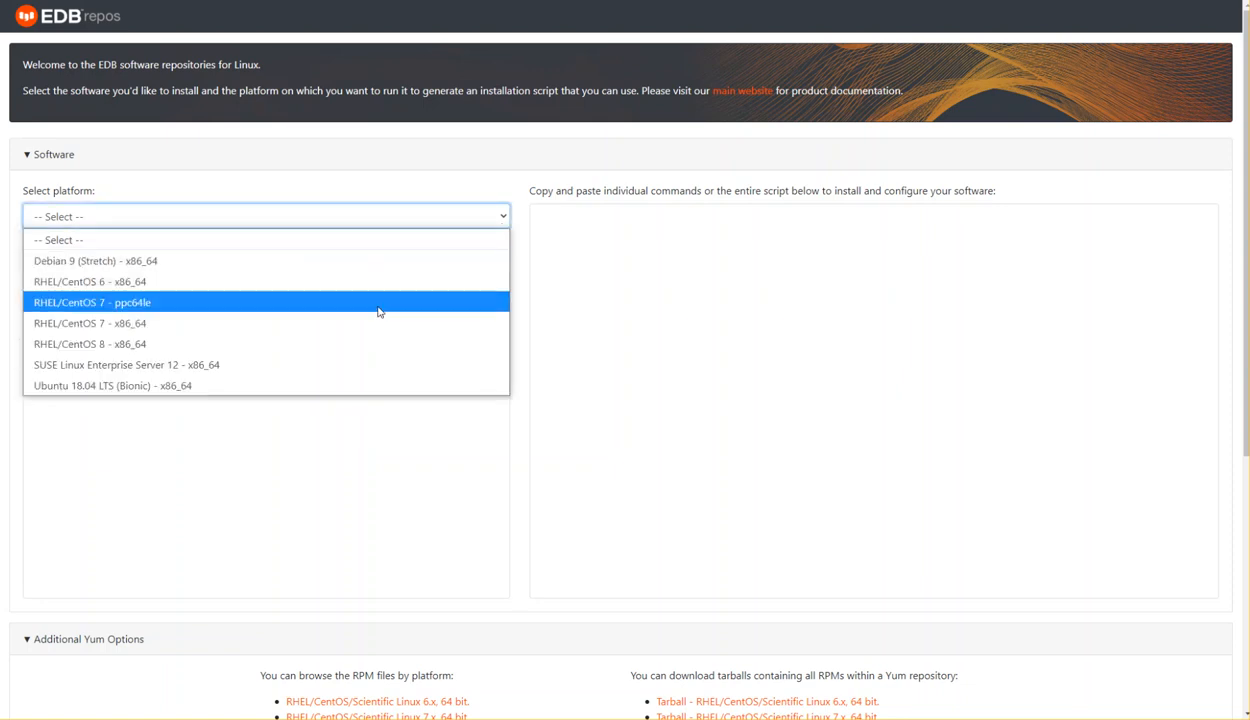
{"action": "mouse_move", "coordinate": [334, 344]}
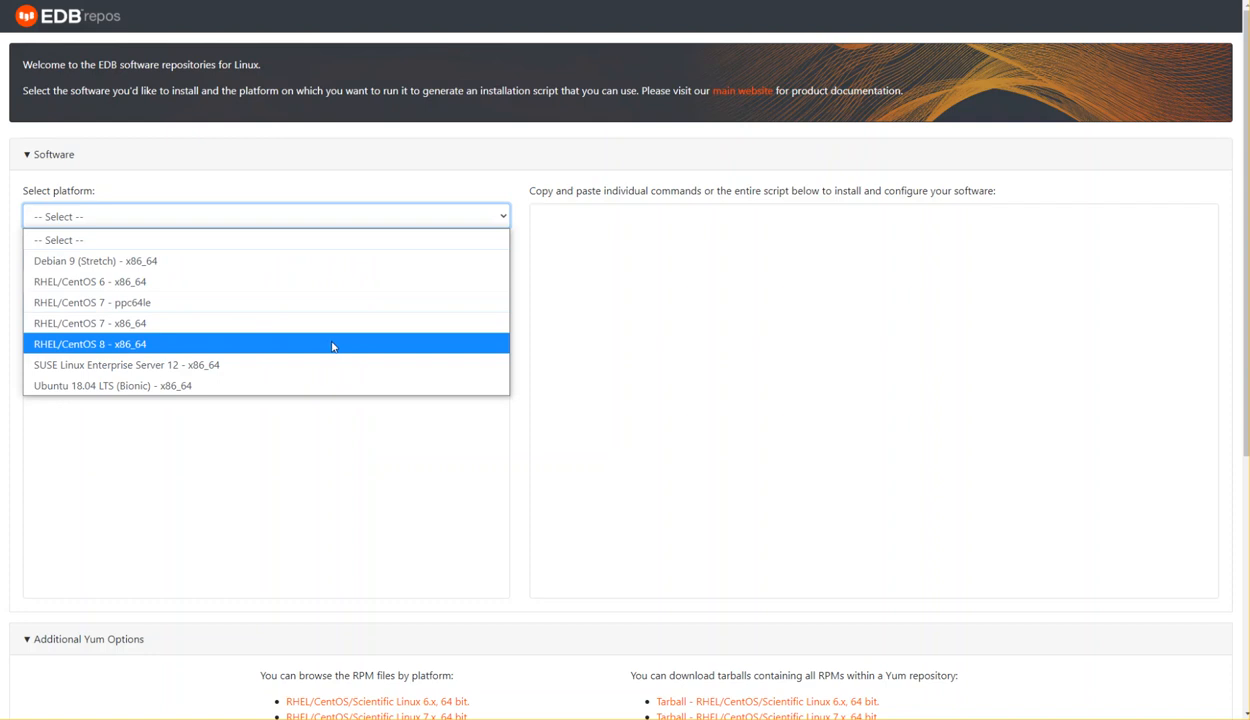
Choose RHEL/CentOS 8 - x86_64 and review its Select Software list
{"action": "left_click", "coordinate": [90, 344]}
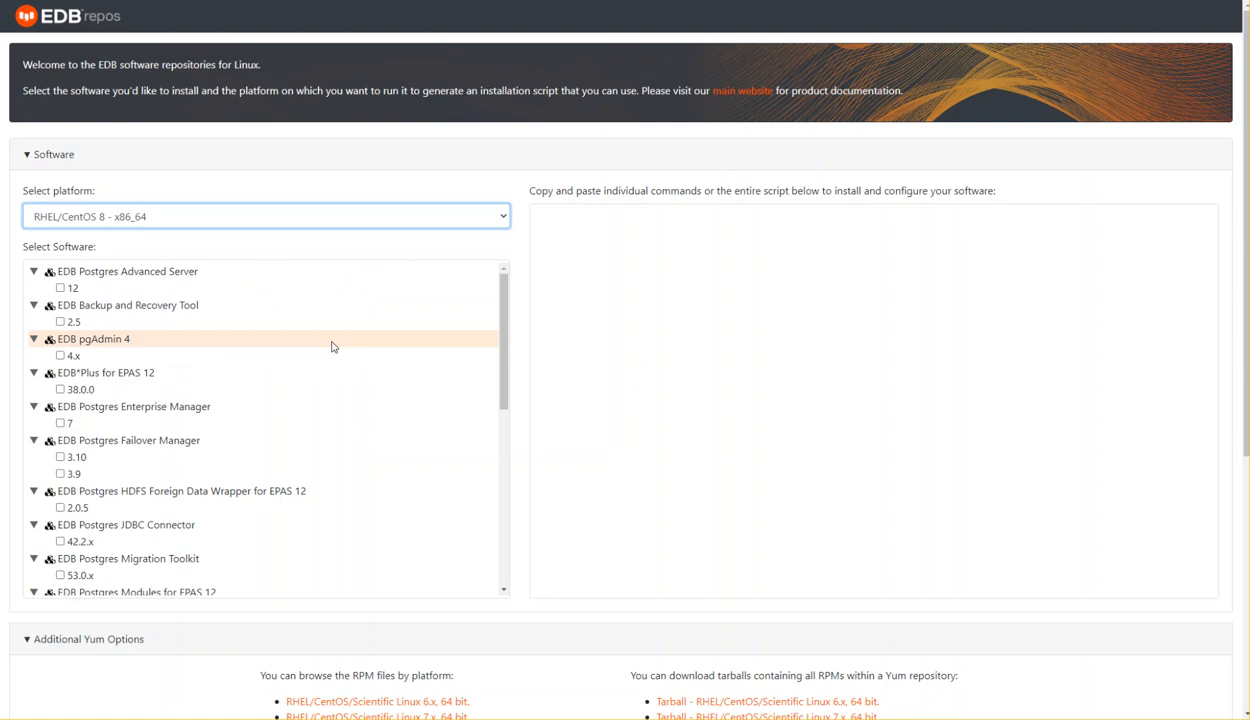
{"action": "scroll", "scroll_direction": "down", "scroll_amount": 3}
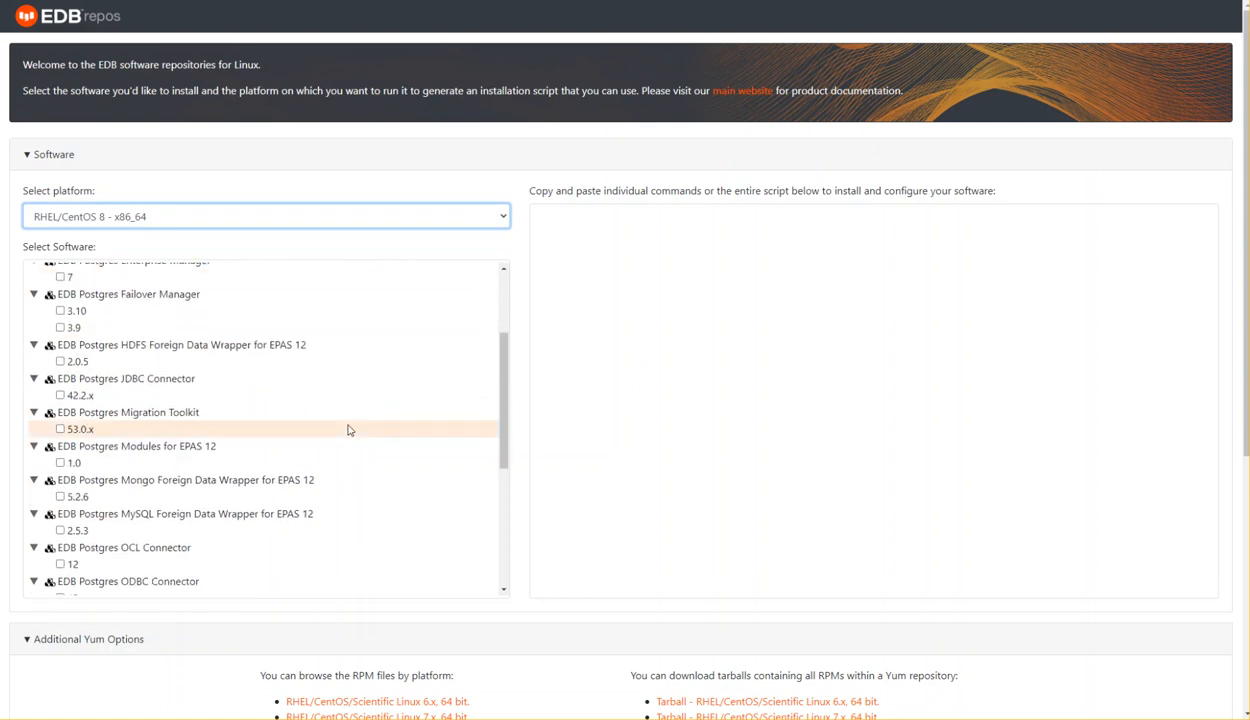
{"action": "scroll", "scroll_direction": "down", "scroll_amount": 3}
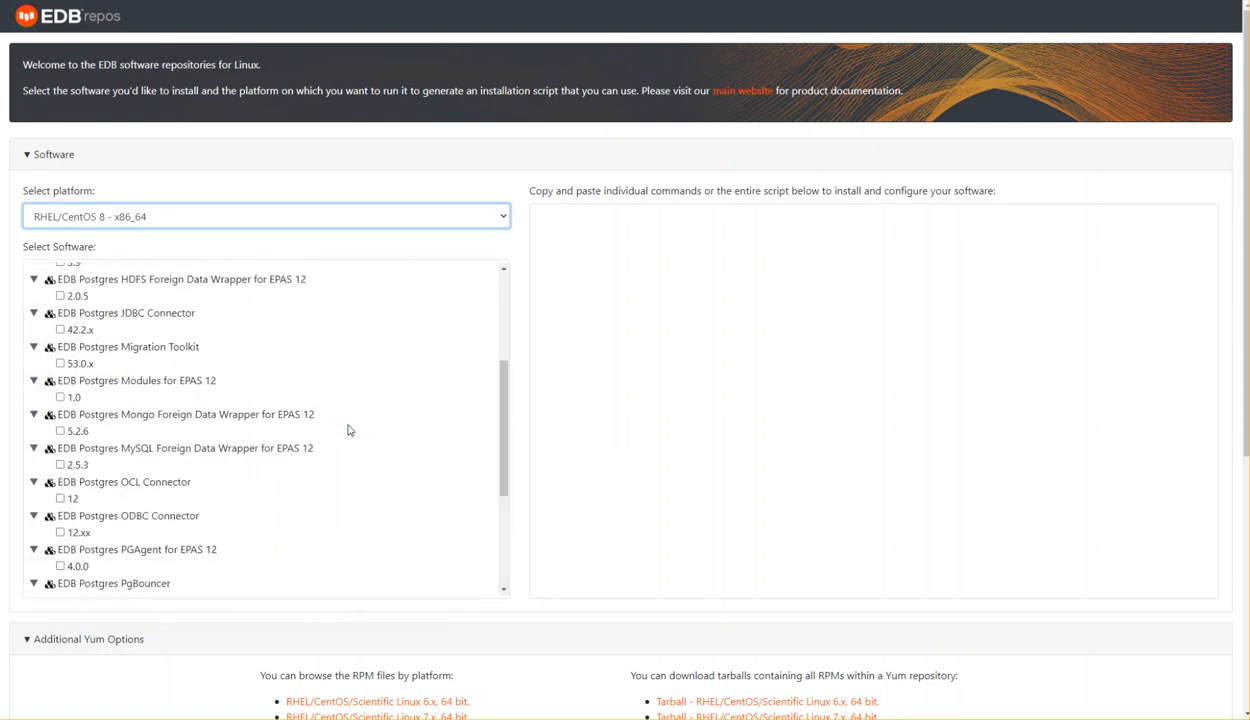
{"action": "scroll", "scroll_direction": "up", "scroll_amount": 3}
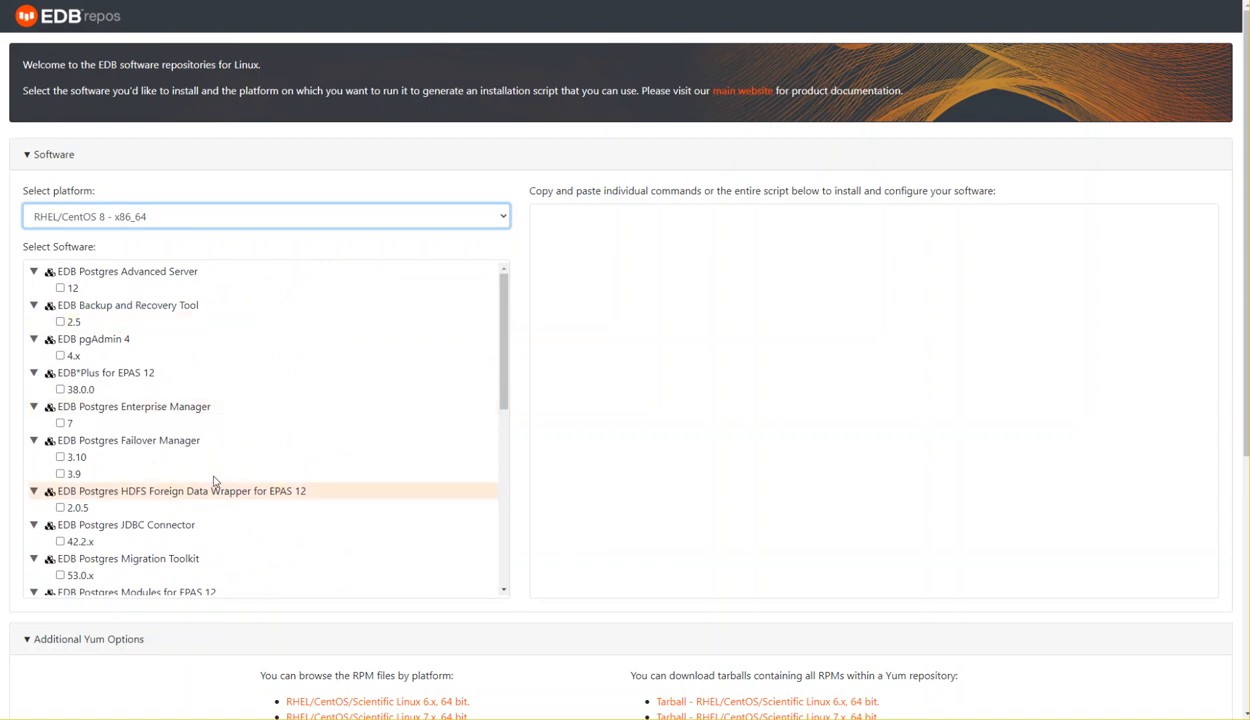
{"action": "mouse_move", "coordinate": [118, 348]}
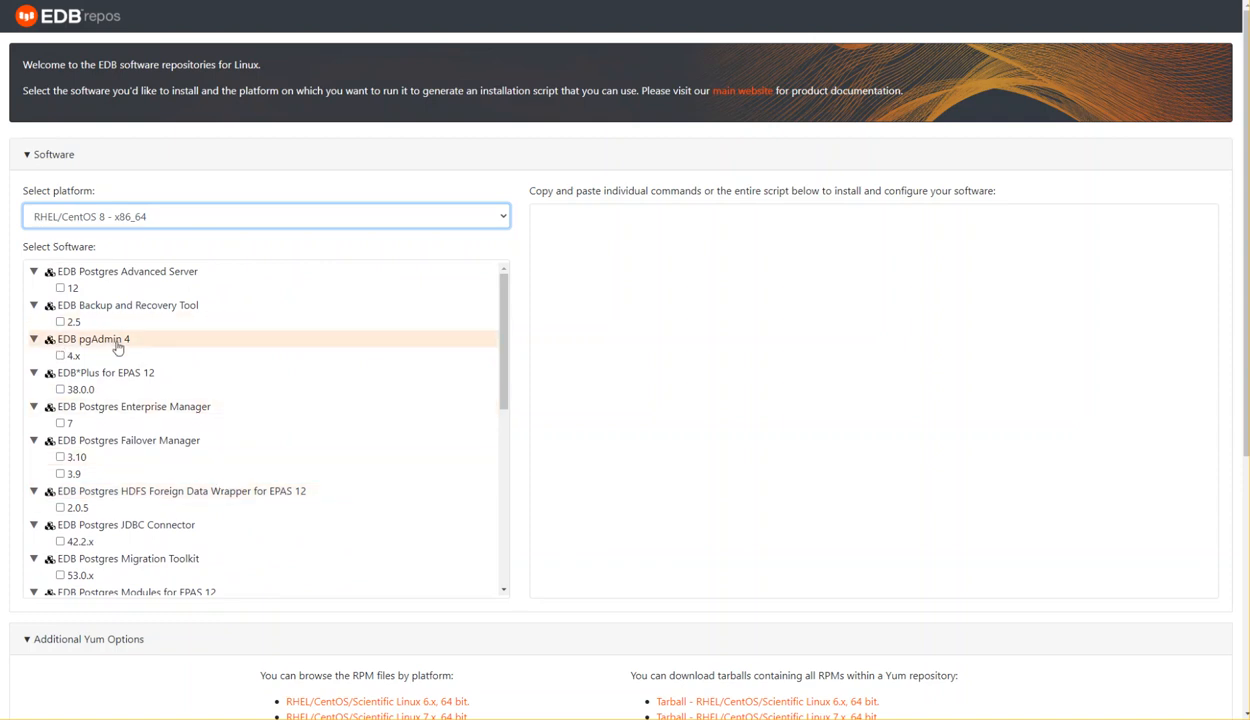
{"action": "mouse_move", "coordinate": [84, 450]}
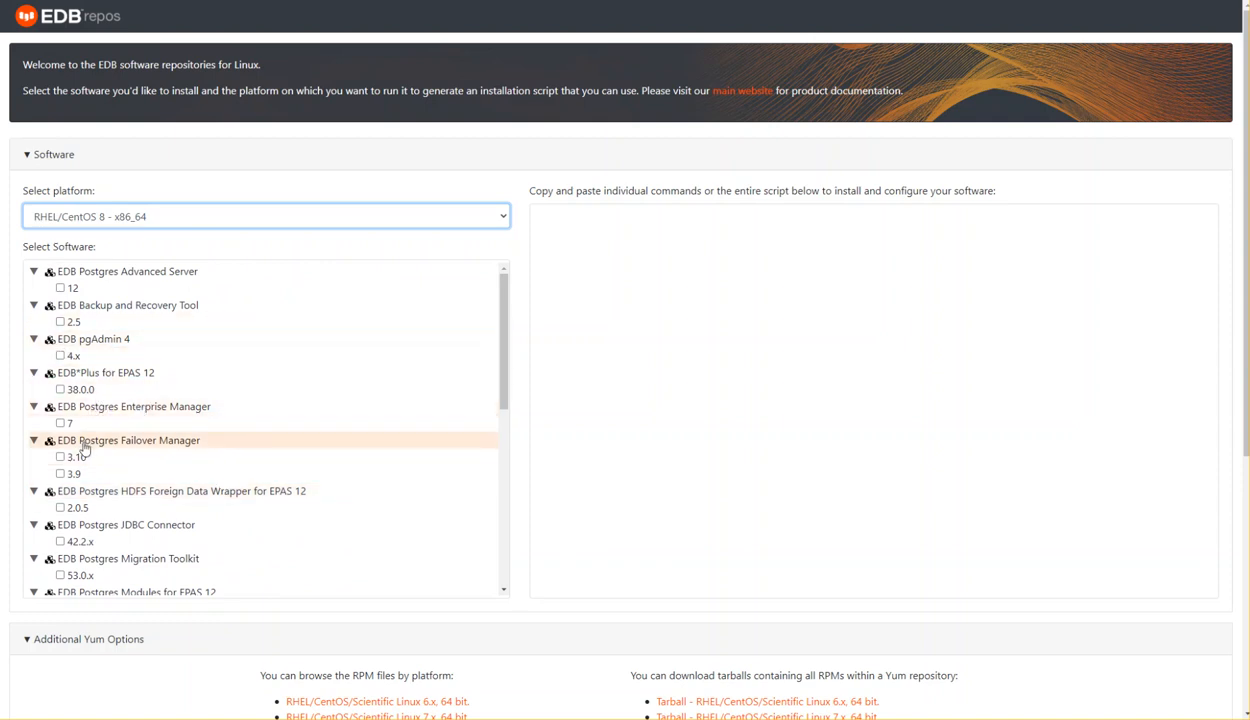
{"action": "mouse_move", "coordinate": [140, 448]}
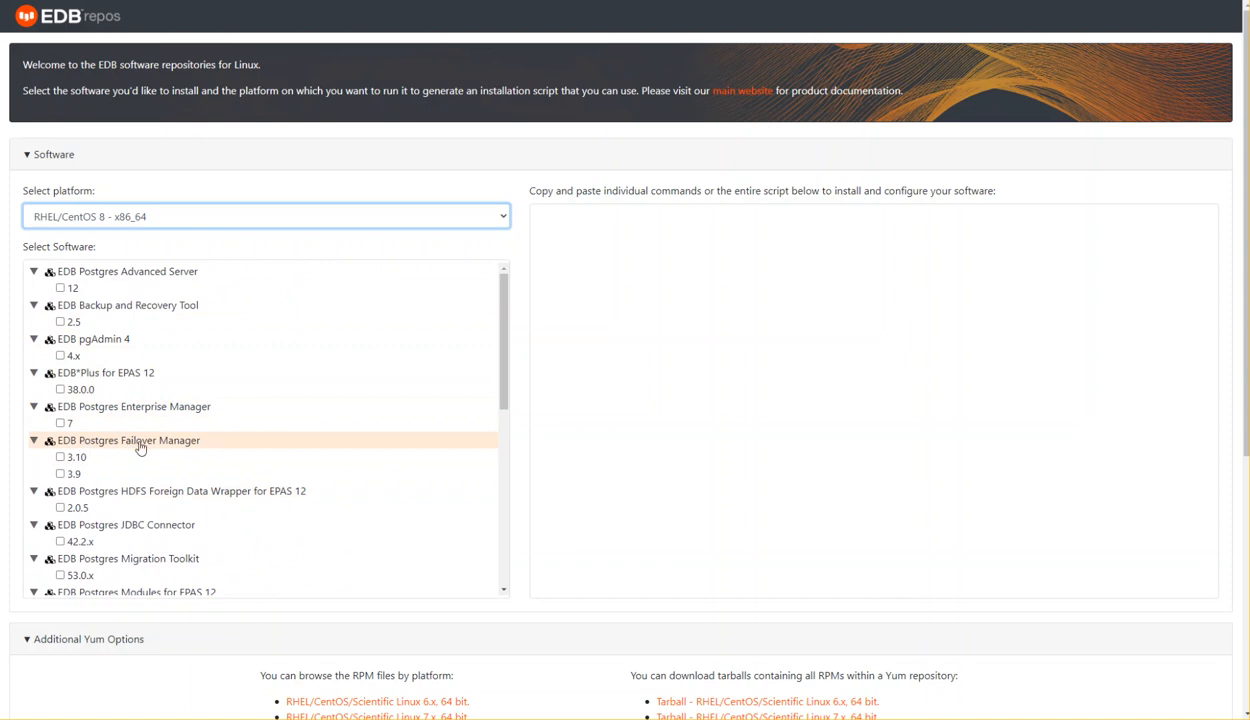
{"action": "mouse_move", "coordinate": [152, 448]}
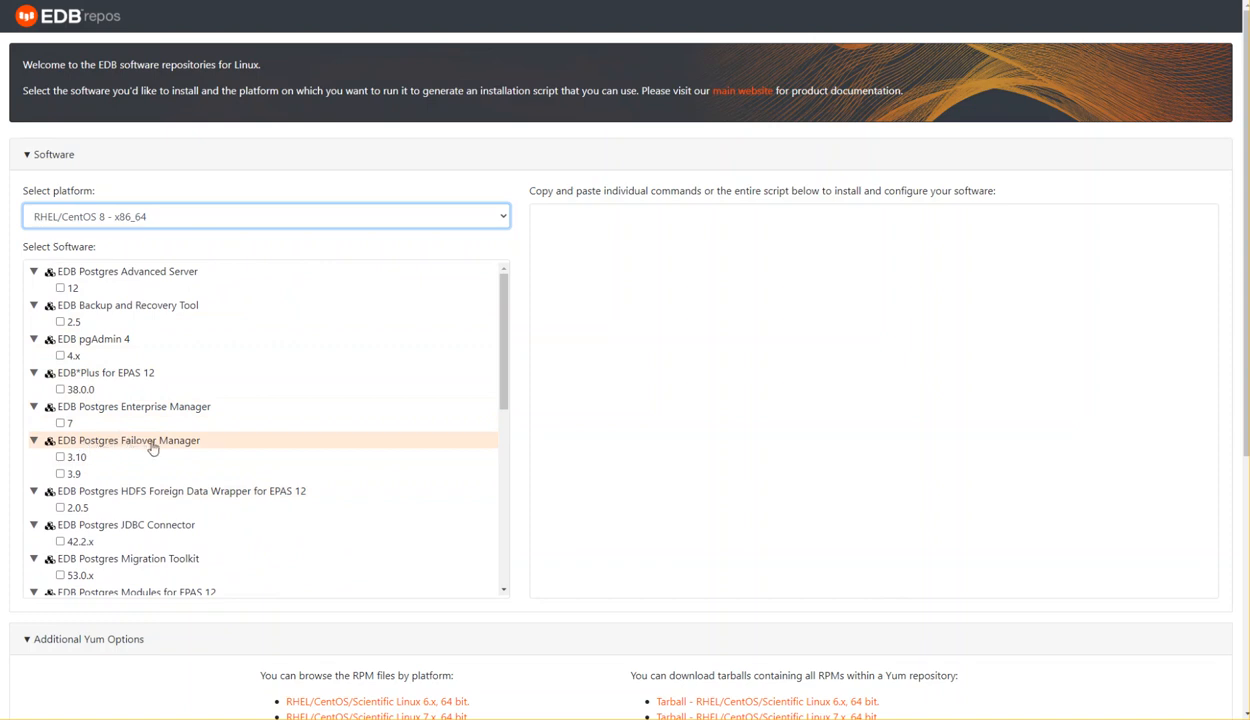
{"action": "mouse_move", "coordinate": [272, 444]}
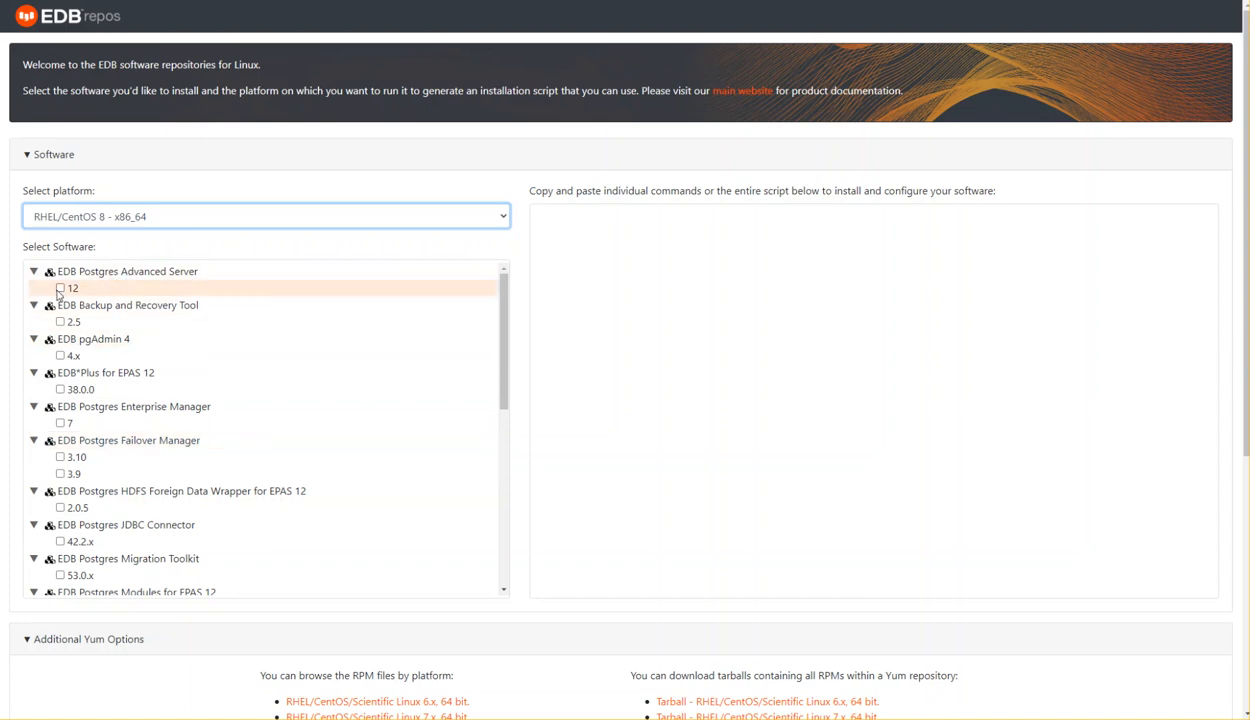
Check EDB Postgres Advanced Server 12 to generate the yum install script
{"action": "left_click", "coordinate": [56, 288]}
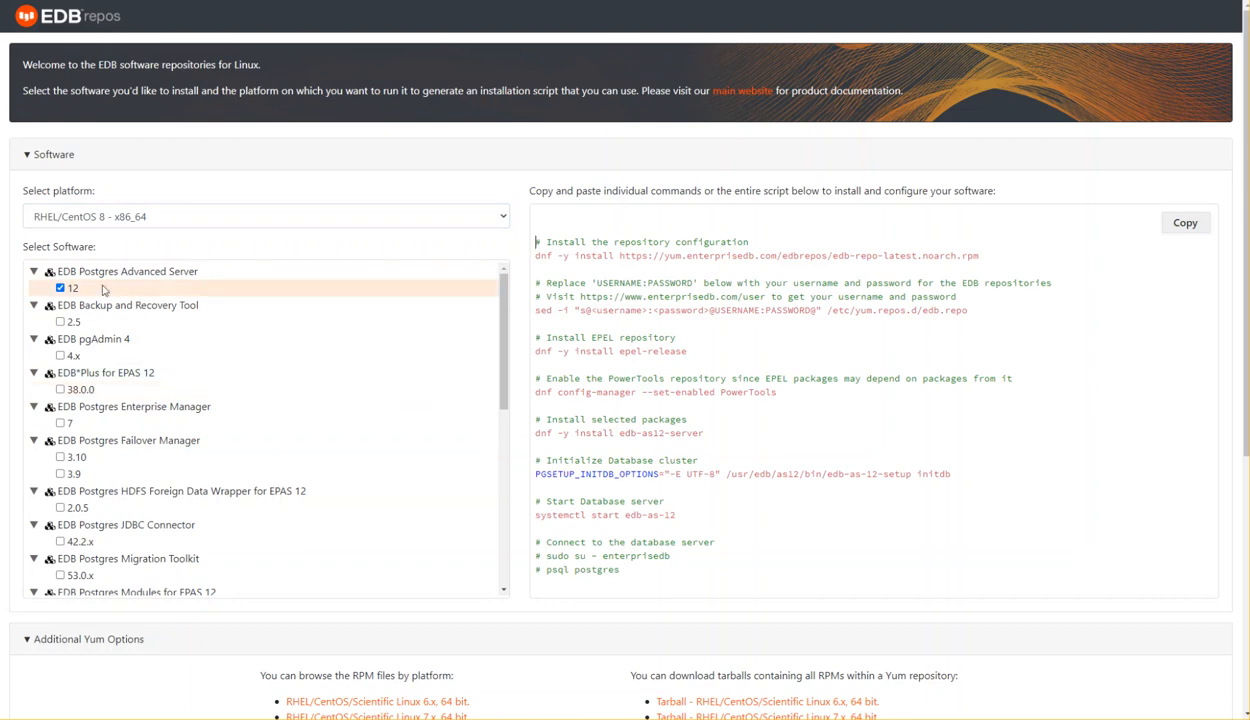
{"action": "mouse_move", "coordinate": [768, 324]}
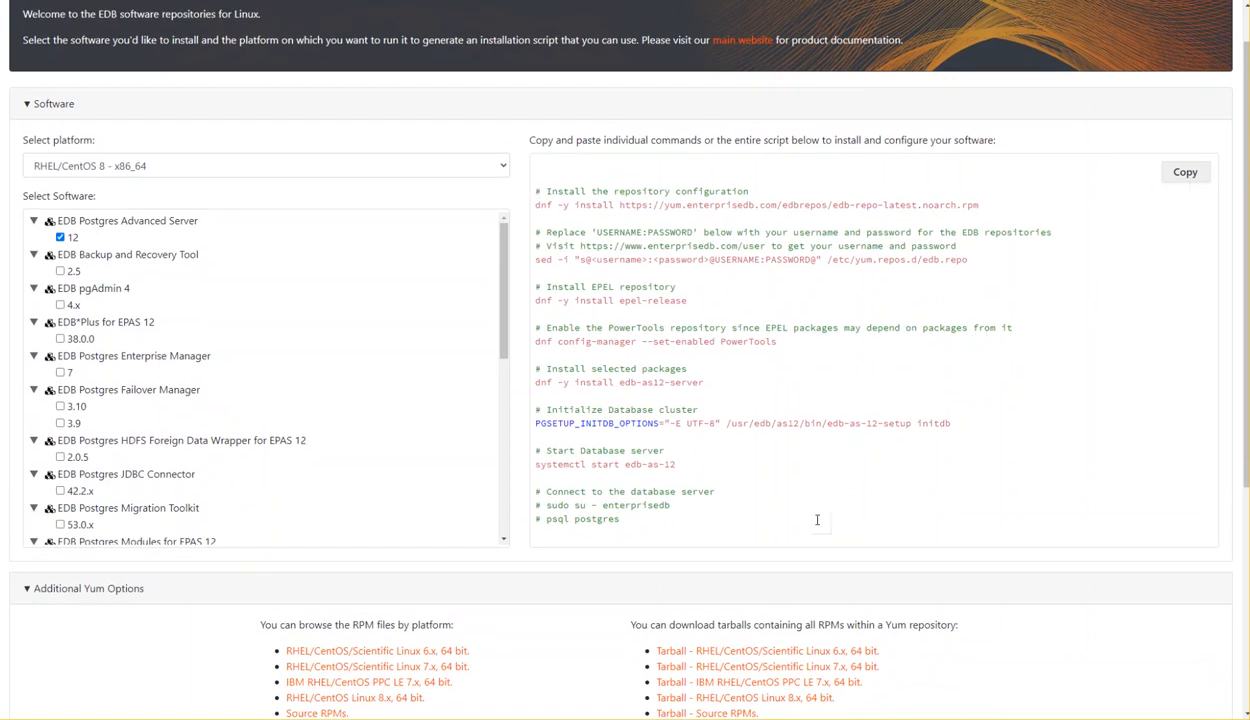
{"action": "mouse_move", "coordinate": [712, 488]}
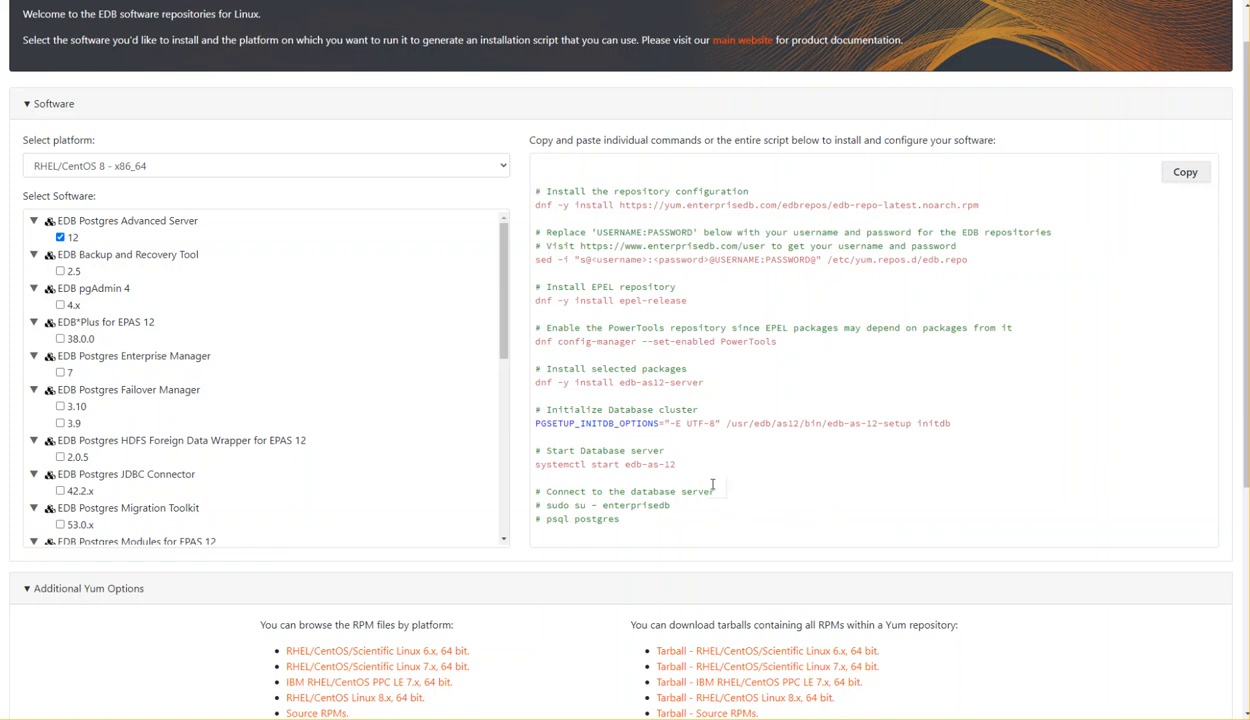